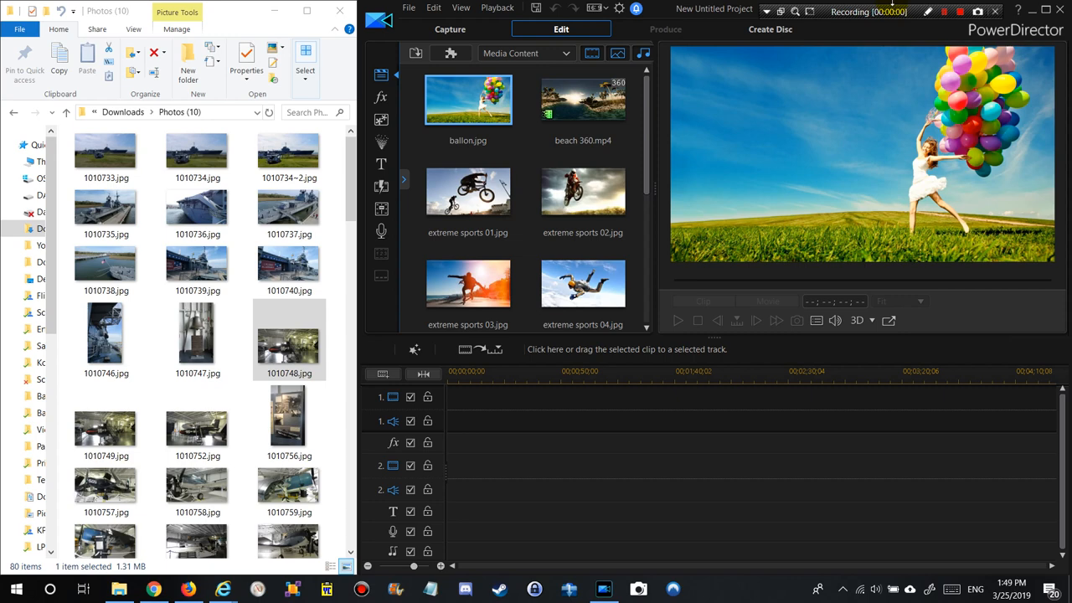
pyautogui.moveTo(877, 104)
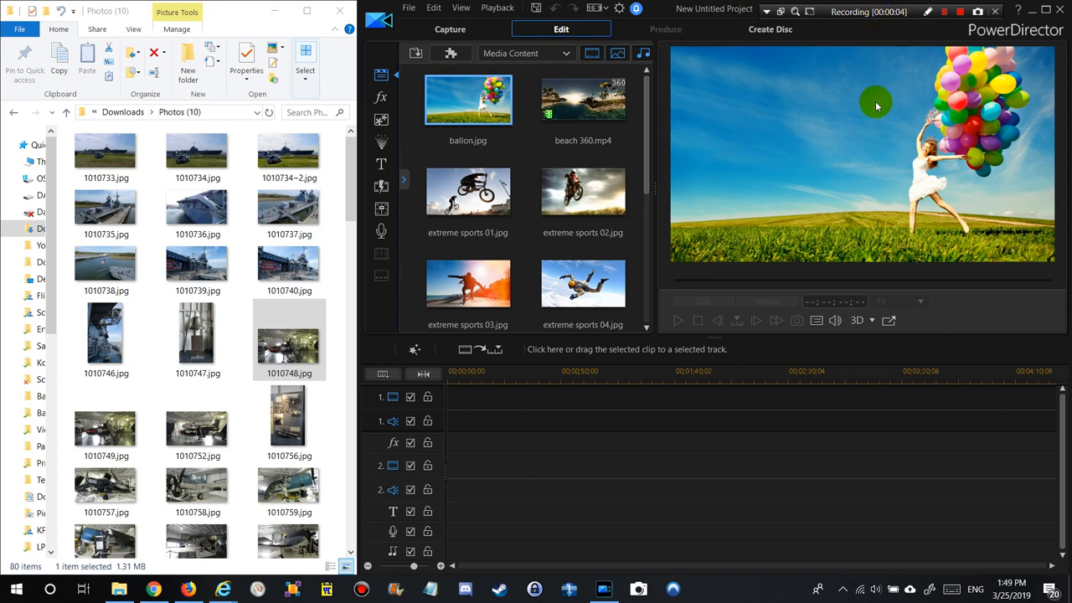
pyautogui.moveTo(749, 287)
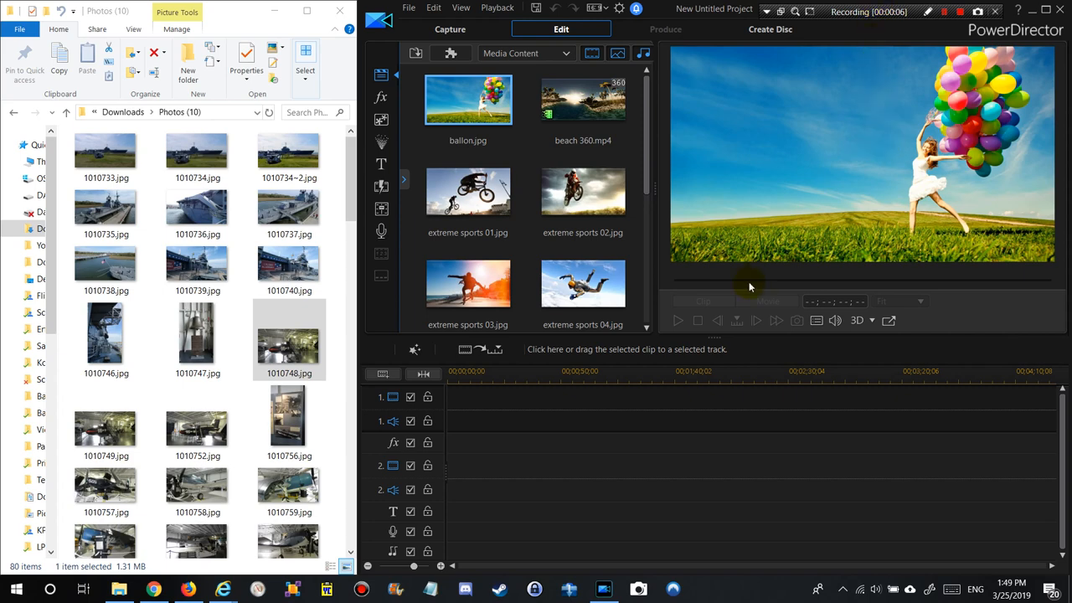
pyautogui.moveTo(742, 289)
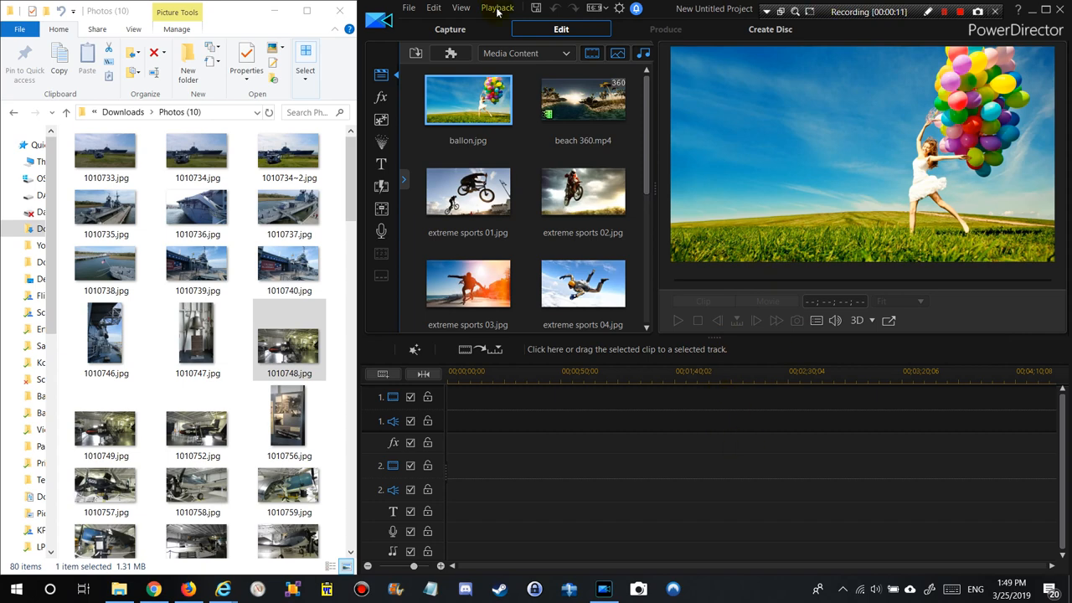
pyautogui.moveTo(766, 285)
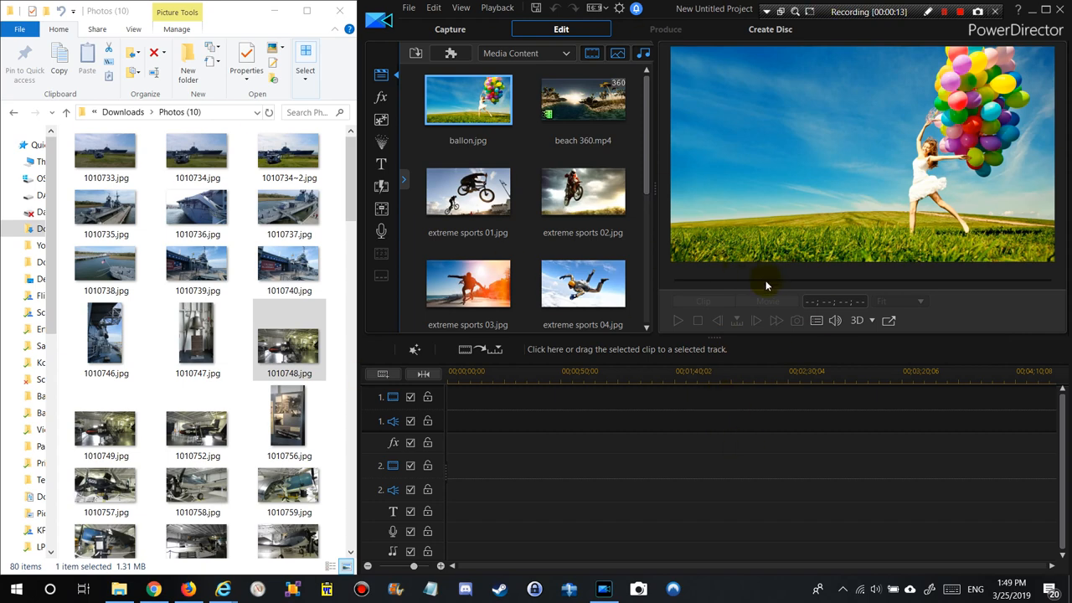
# Select all 80 ship museum photos in the Photos folder for the PowerDirector timeline.
pyautogui.click(106, 339)
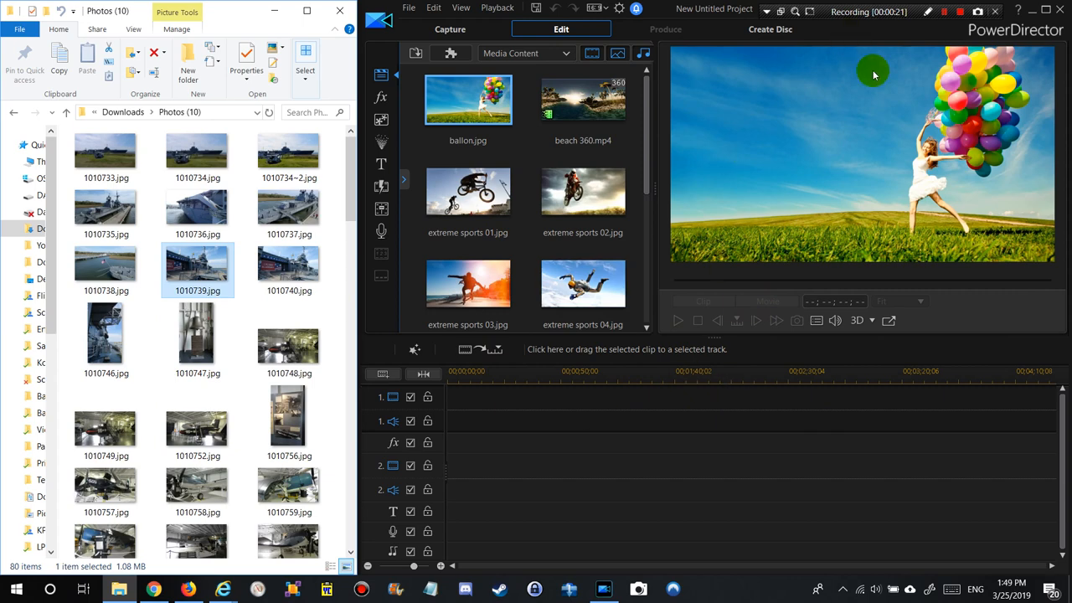
pyautogui.moveTo(741, 77)
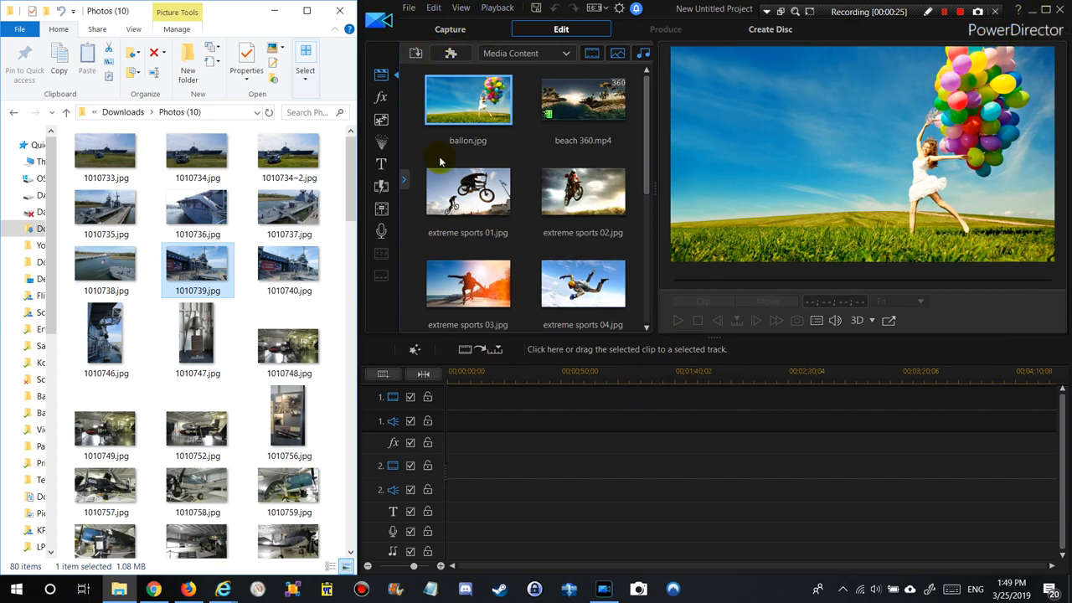
pyautogui.moveTo(652, 464)
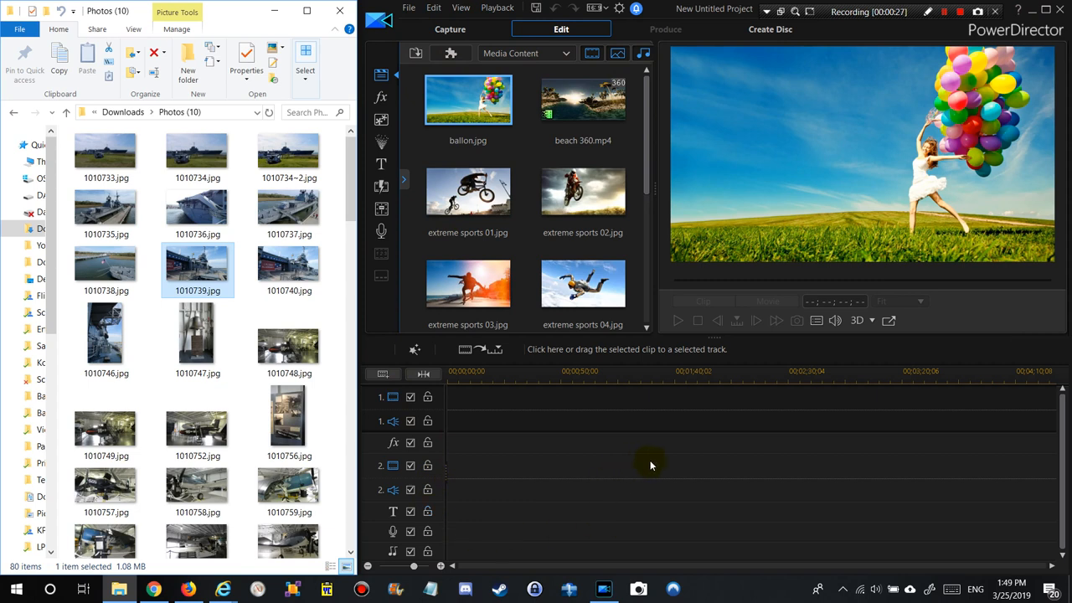
pyautogui.moveTo(590, 425)
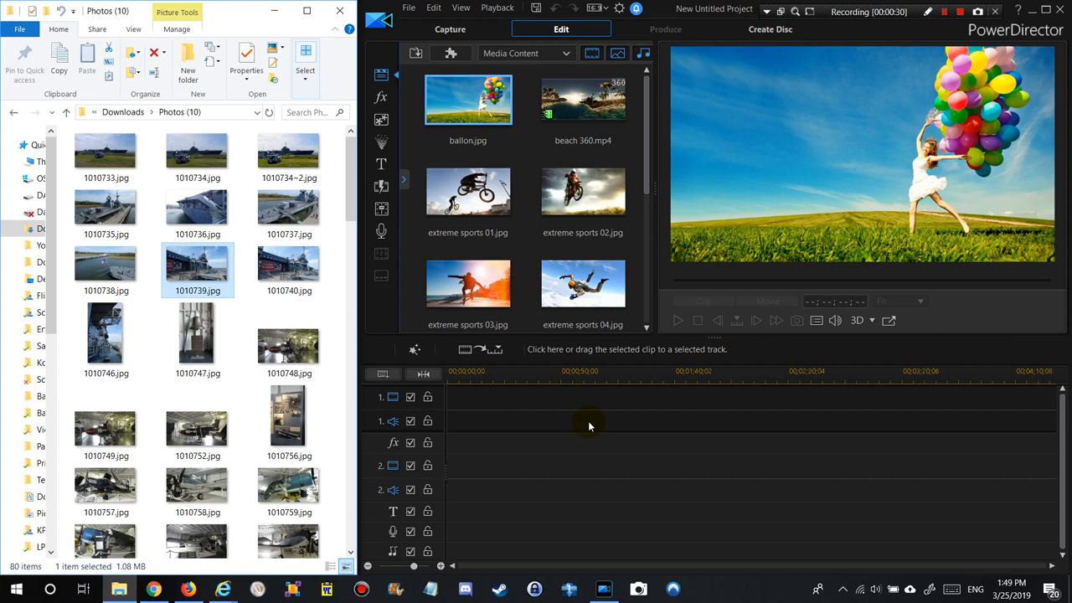
pyautogui.click(288, 415)
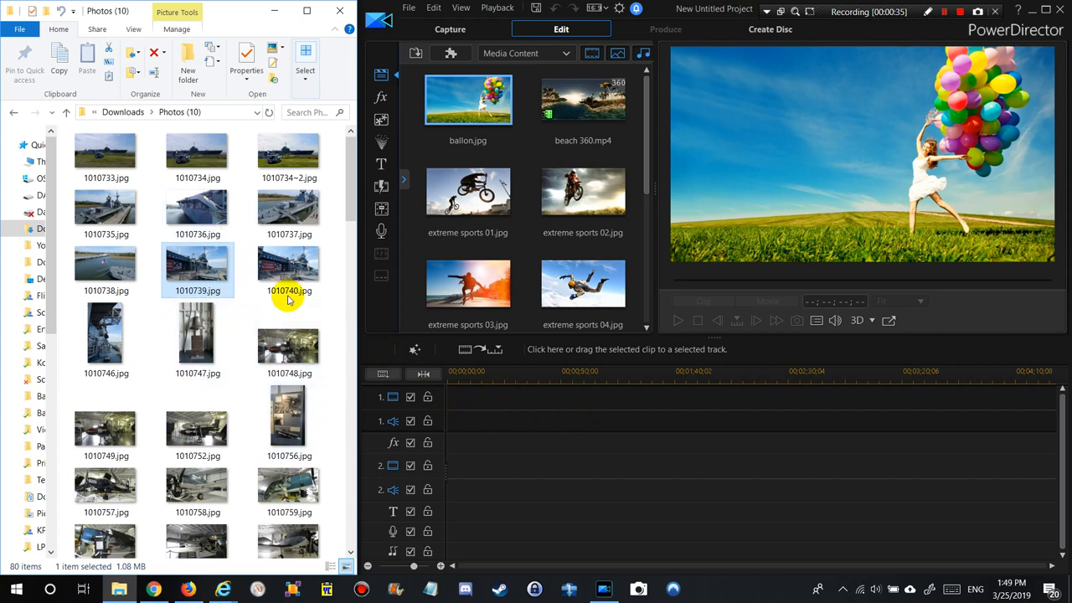
pyautogui.moveTo(544, 405)
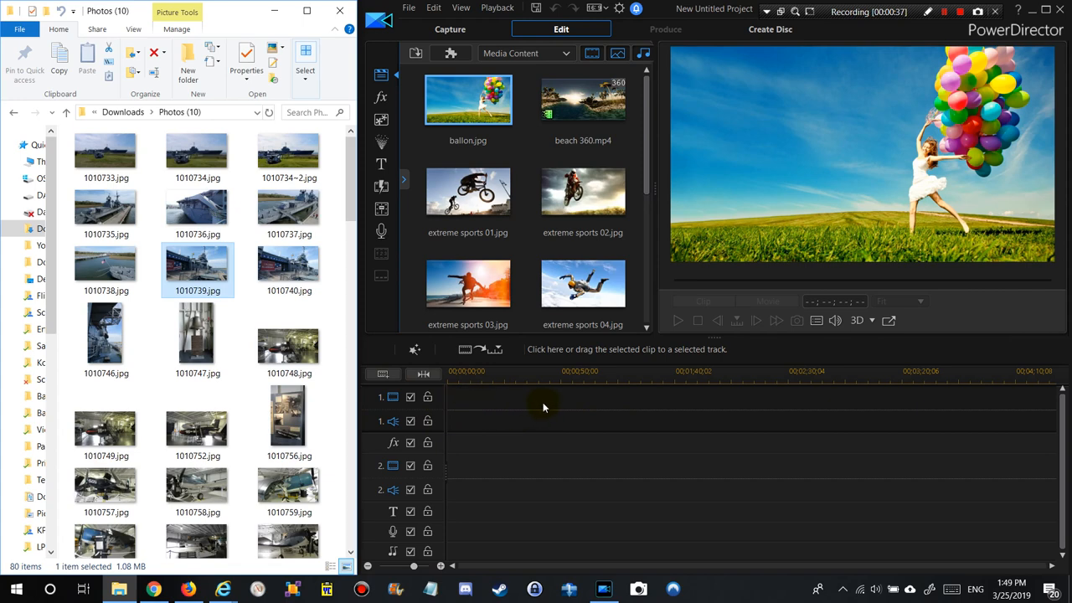
pyautogui.moveTo(657, 434)
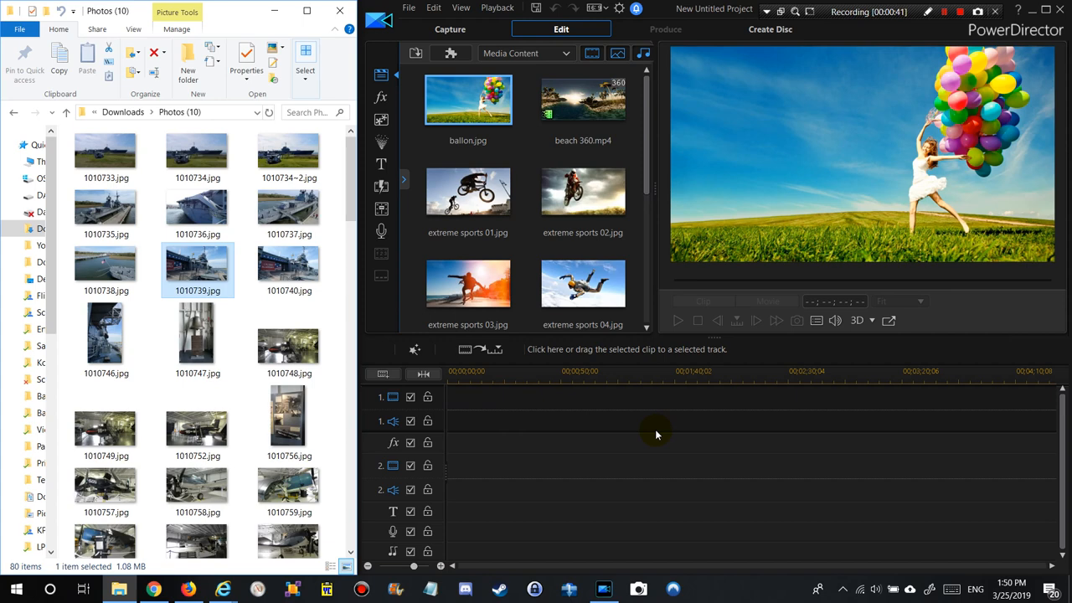
pyautogui.moveTo(646, 438)
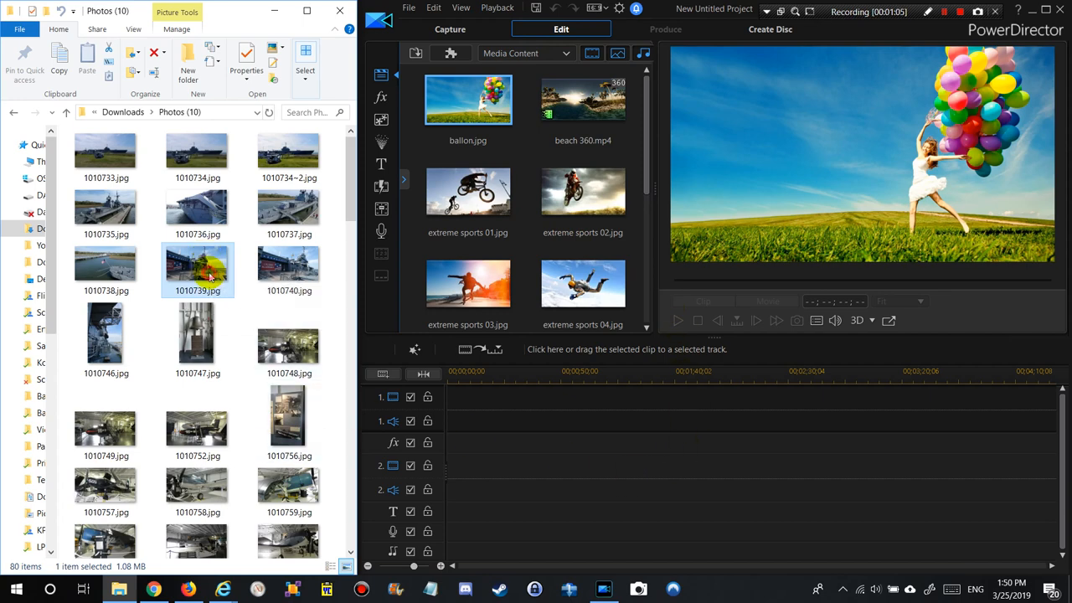
pyautogui.moveTo(251, 311)
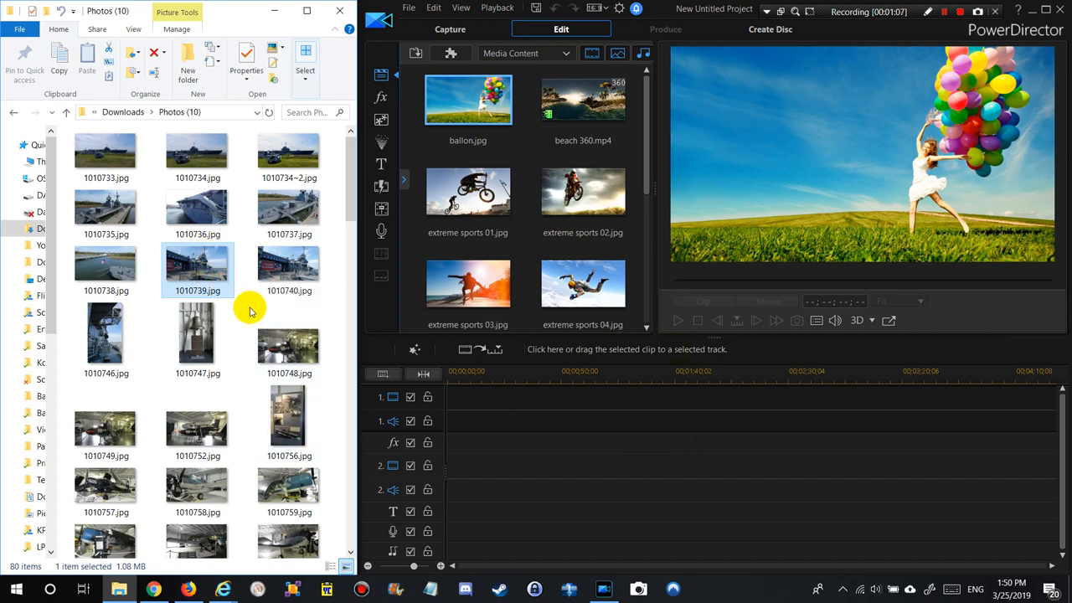
pyautogui.moveTo(505, 407)
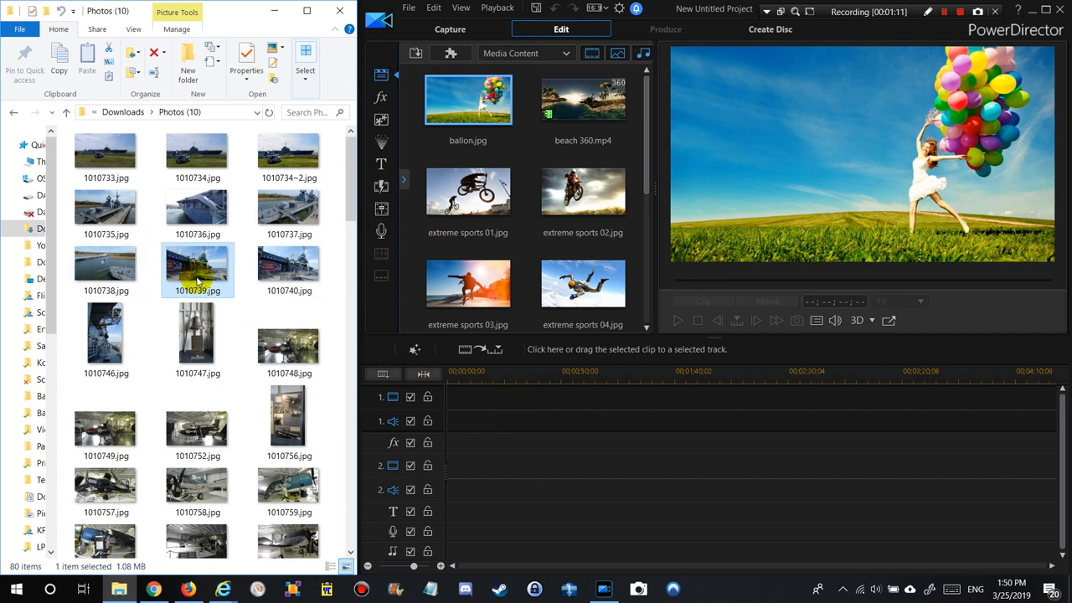
pyautogui.moveTo(195, 264)
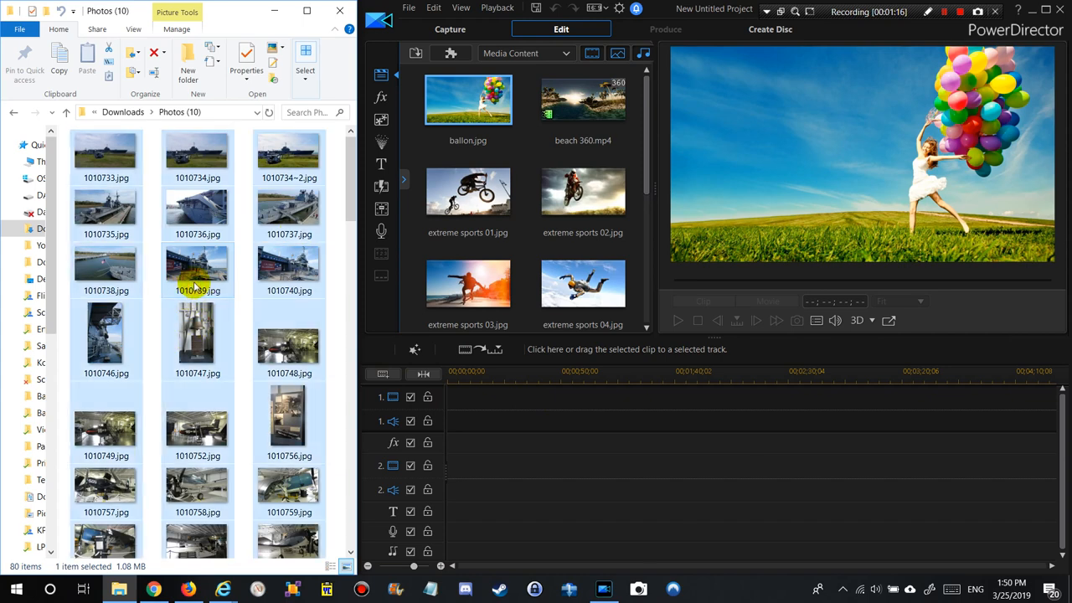
pyautogui.press('ctrl+a')
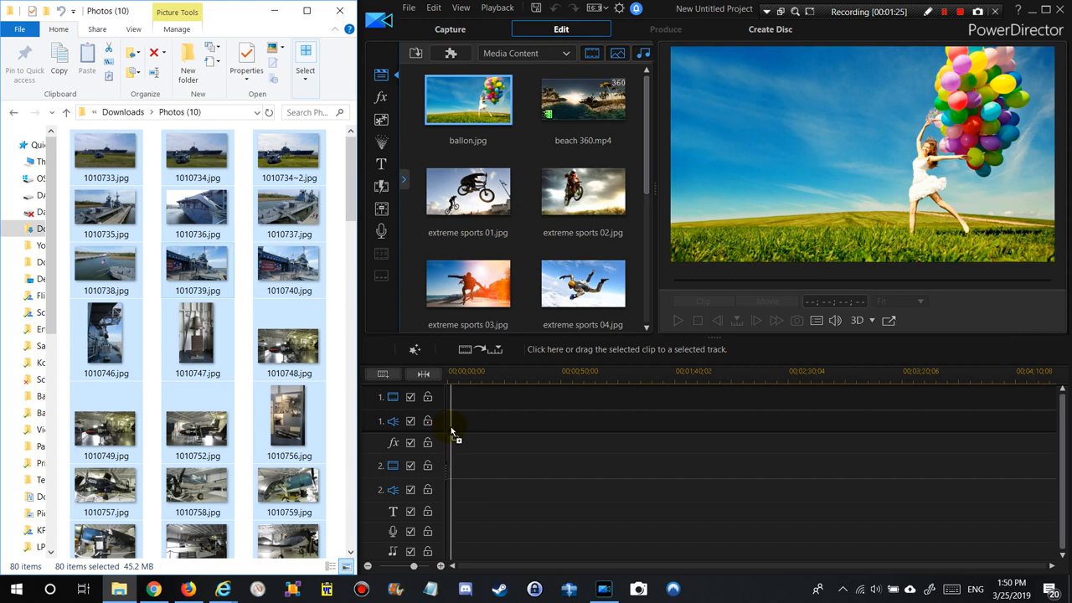
pyautogui.moveTo(444, 433)
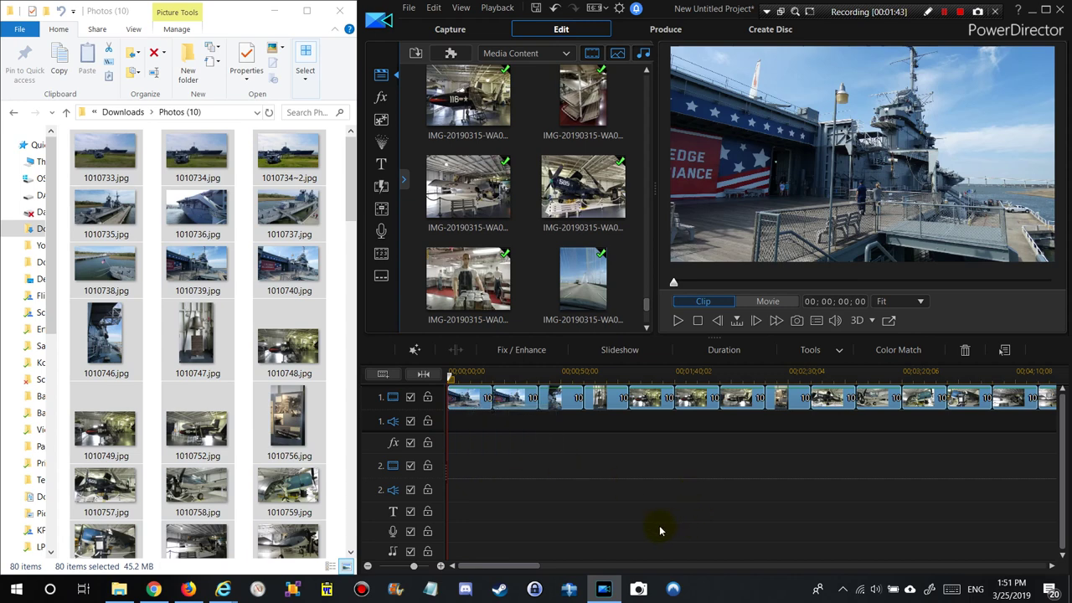
pyautogui.moveTo(652, 513)
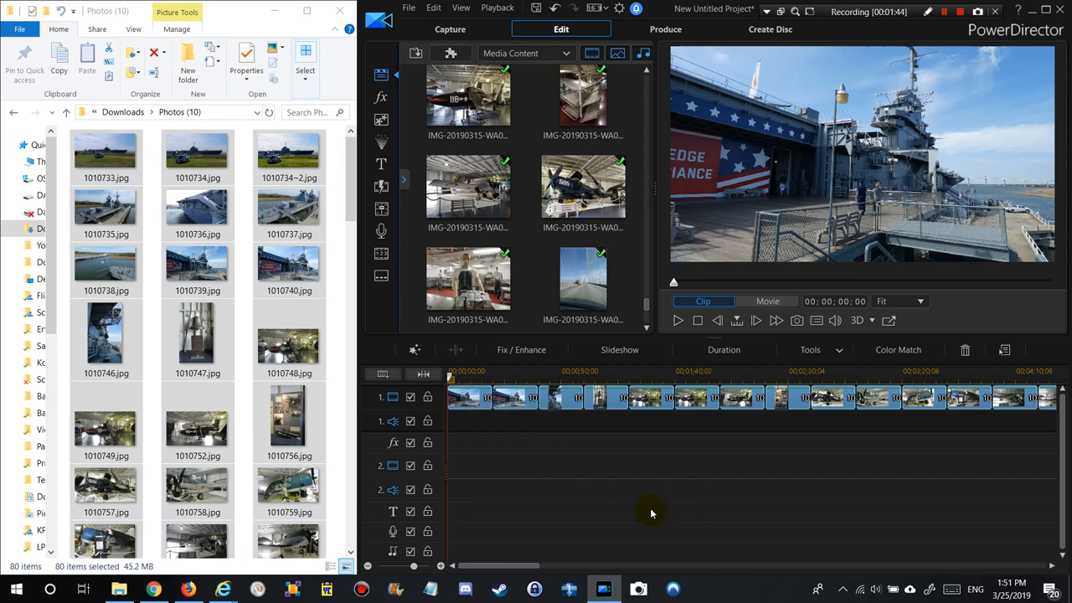
pyautogui.moveTo(718, 402)
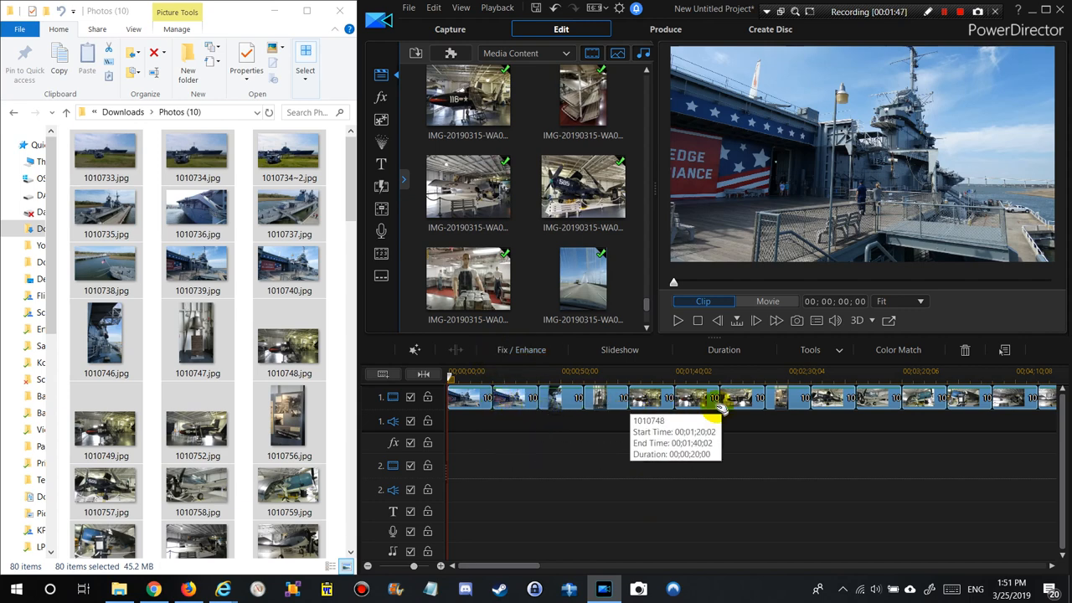
pyautogui.moveTo(652, 359)
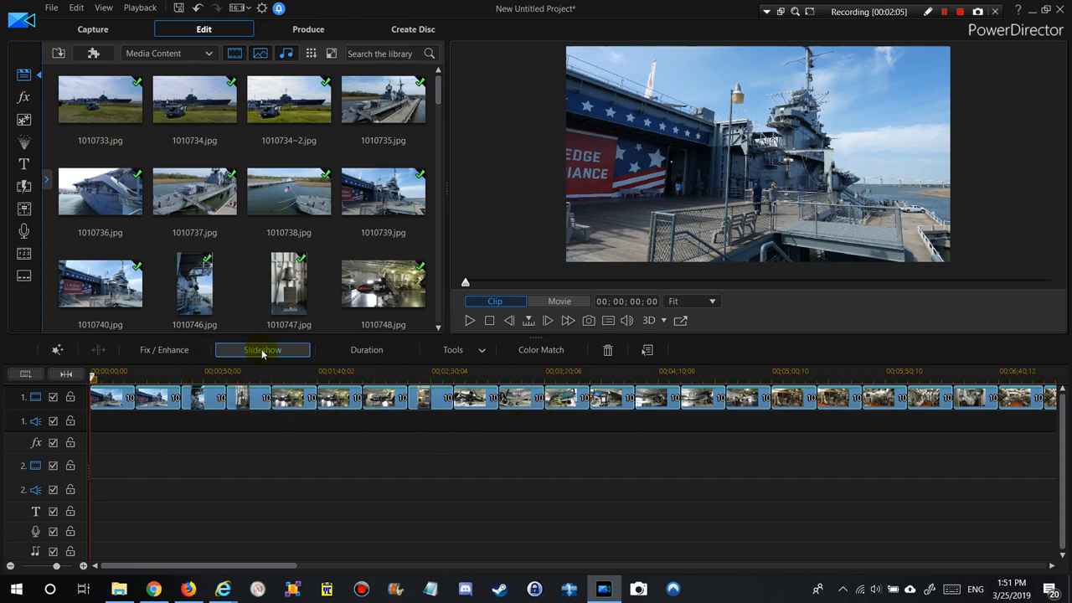
pyautogui.moveTo(268, 349)
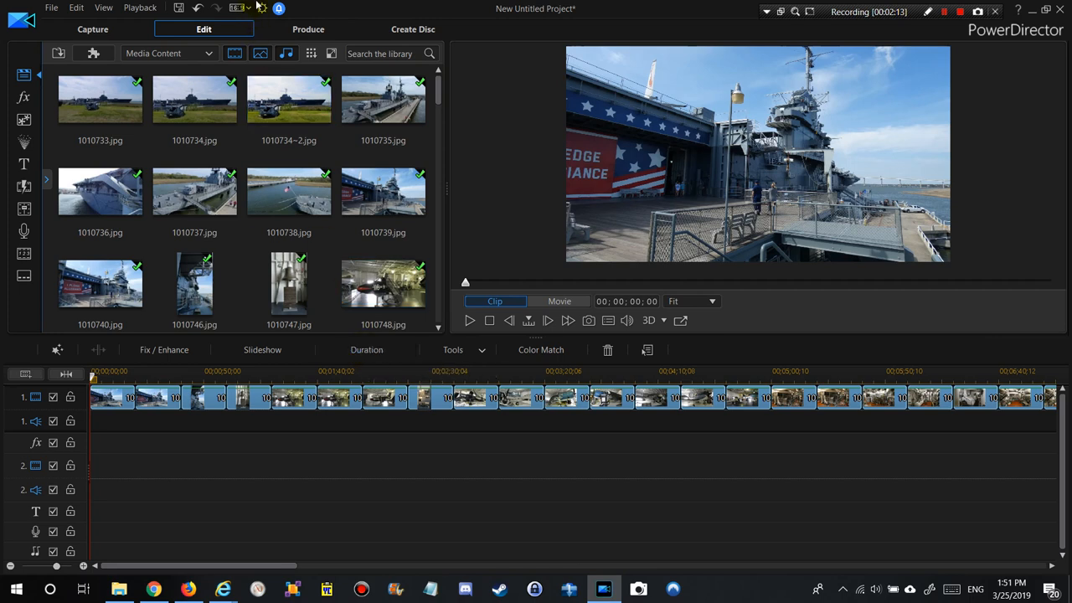
pyautogui.moveTo(464, 358)
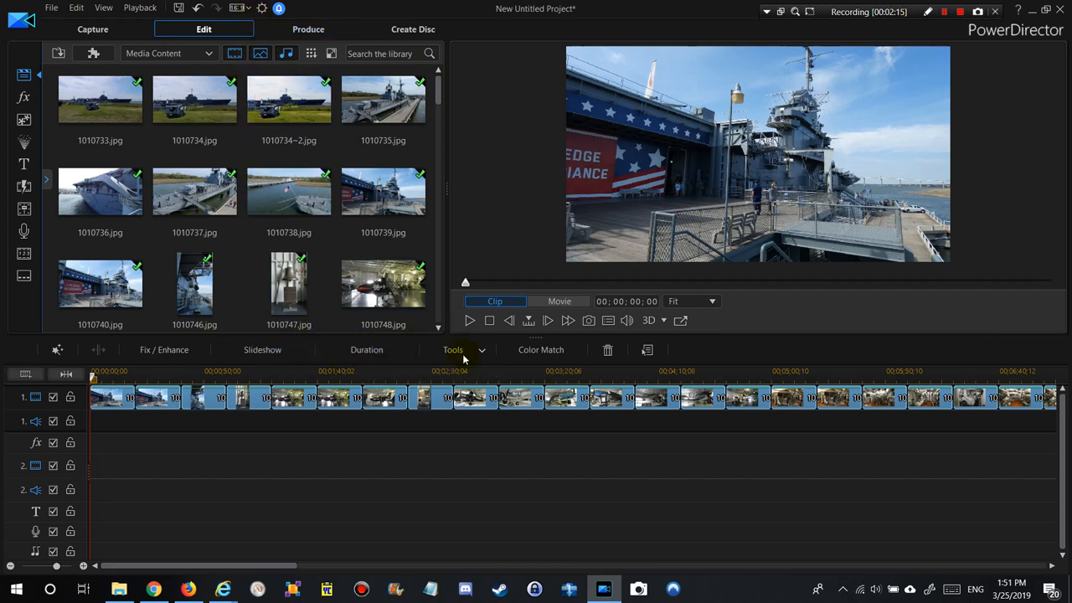
# Open Duration Settings for the photo clips, currently showing 00:00:20:00.
pyautogui.click(366, 349)
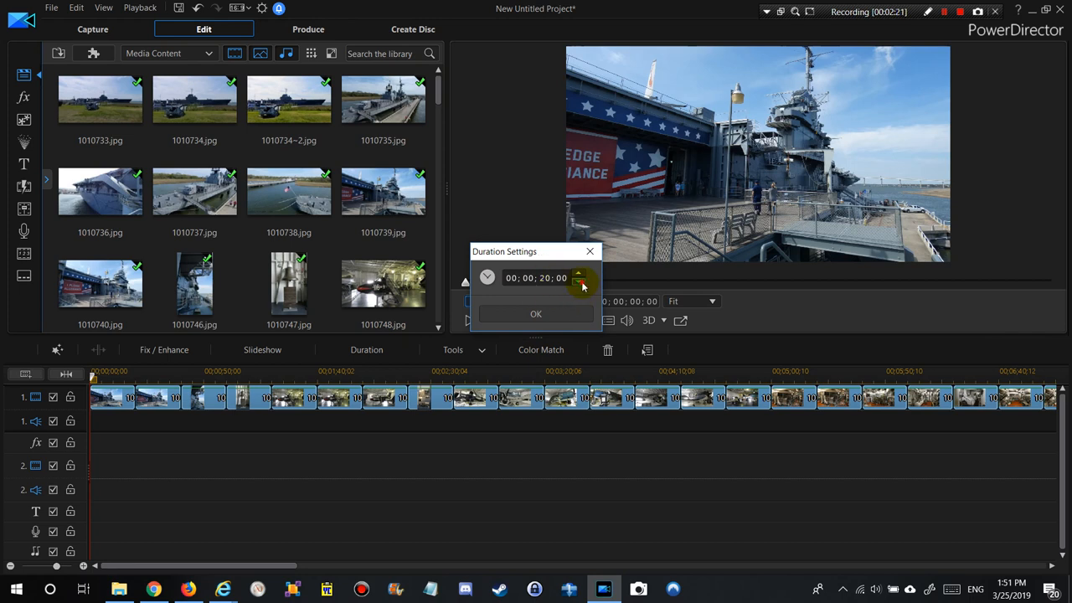
# Set each ship photo clip to 5 seconds and select from the first to the last clip.
pyautogui.click(580, 283)
pyautogui.write('5')
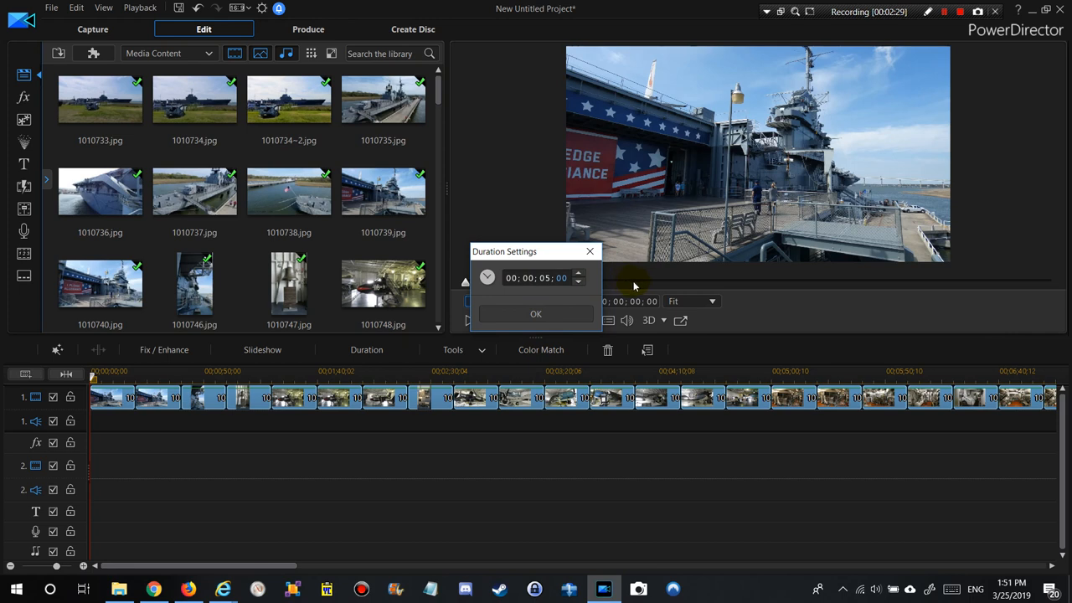
pyautogui.click(535, 313)
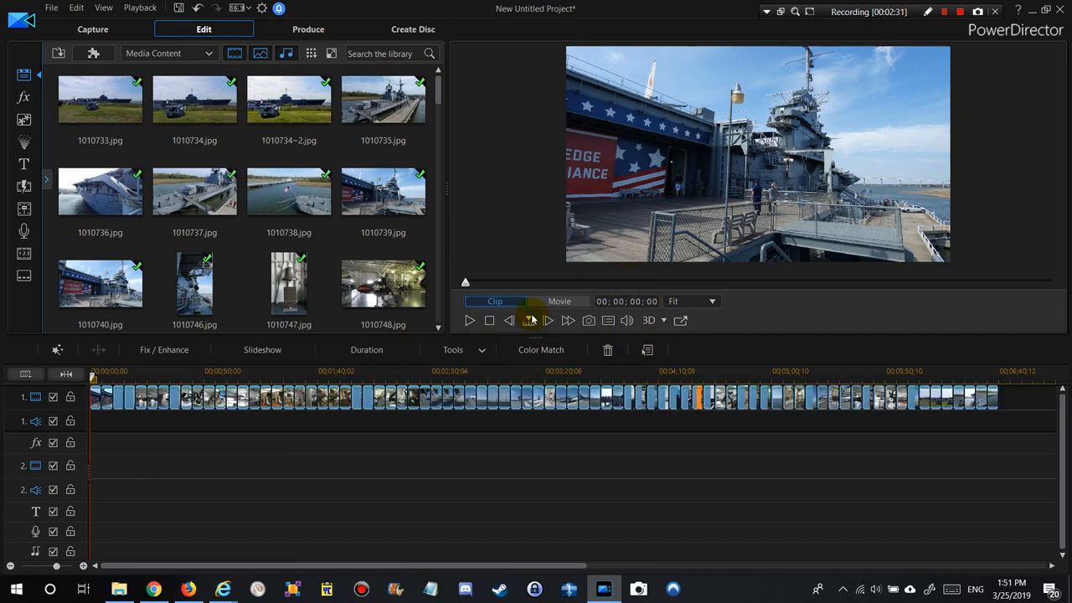
pyautogui.moveTo(179, 404)
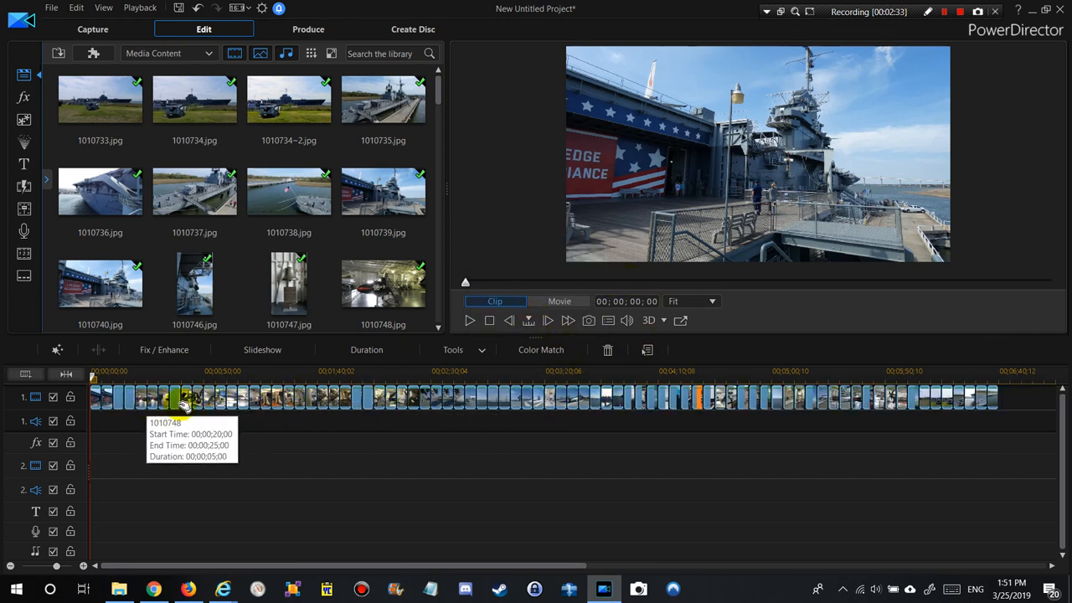
pyautogui.moveTo(710, 423)
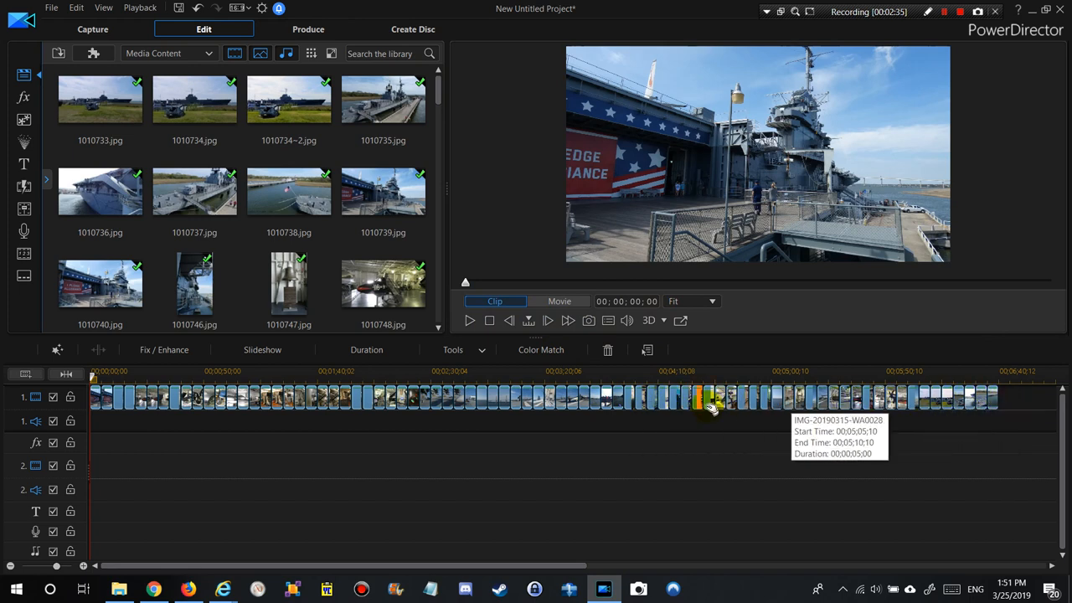
pyautogui.moveTo(996, 424)
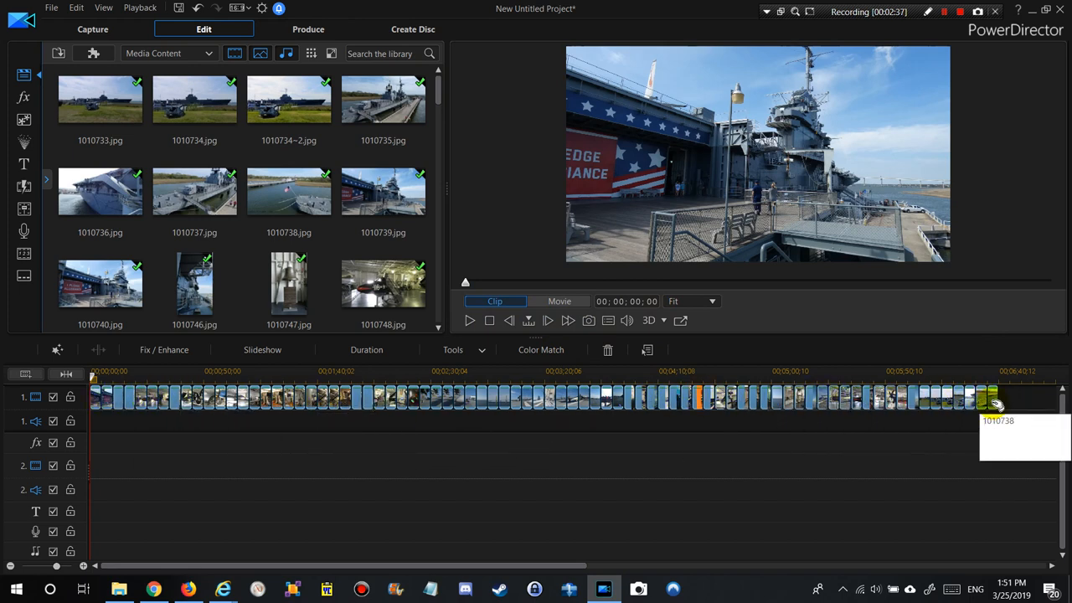
pyautogui.click(559, 301)
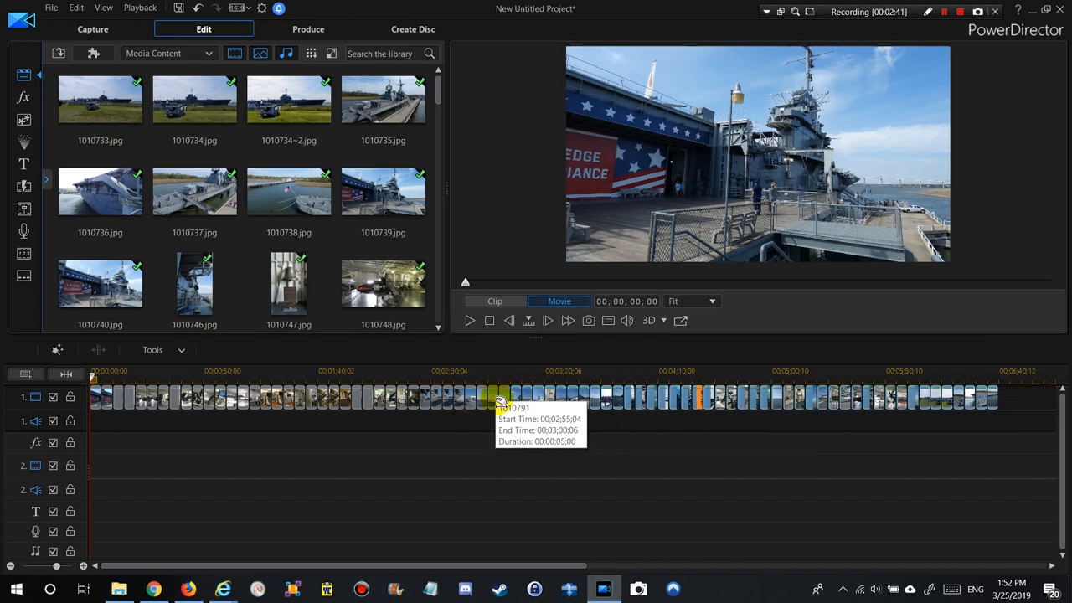
# Launch Slideshow Creator from the selected photos, with Cell as the default style.
pyautogui.click(553, 398)
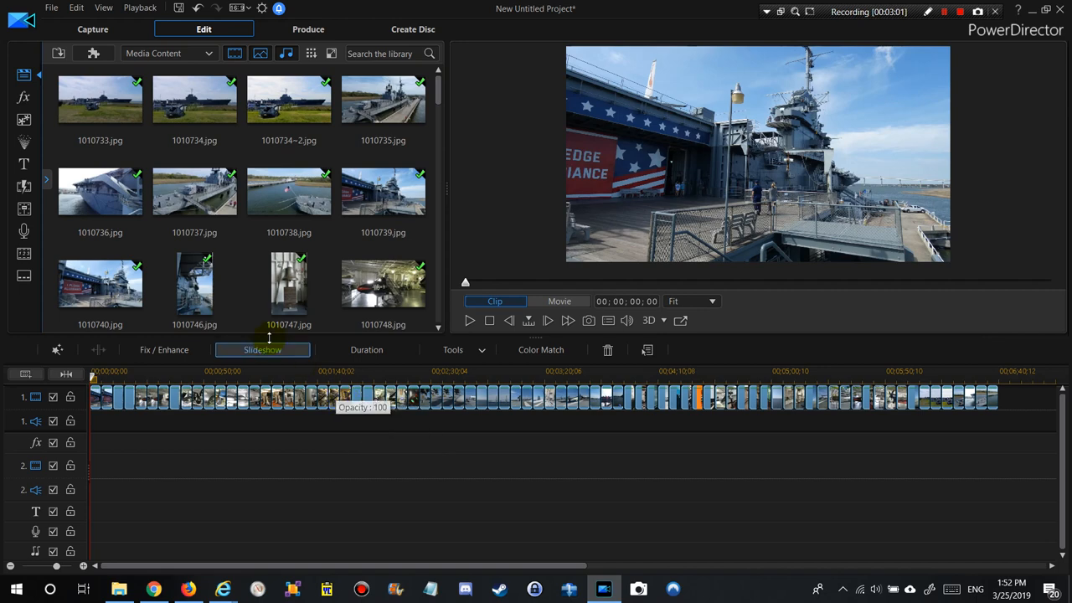
pyautogui.click(262, 350)
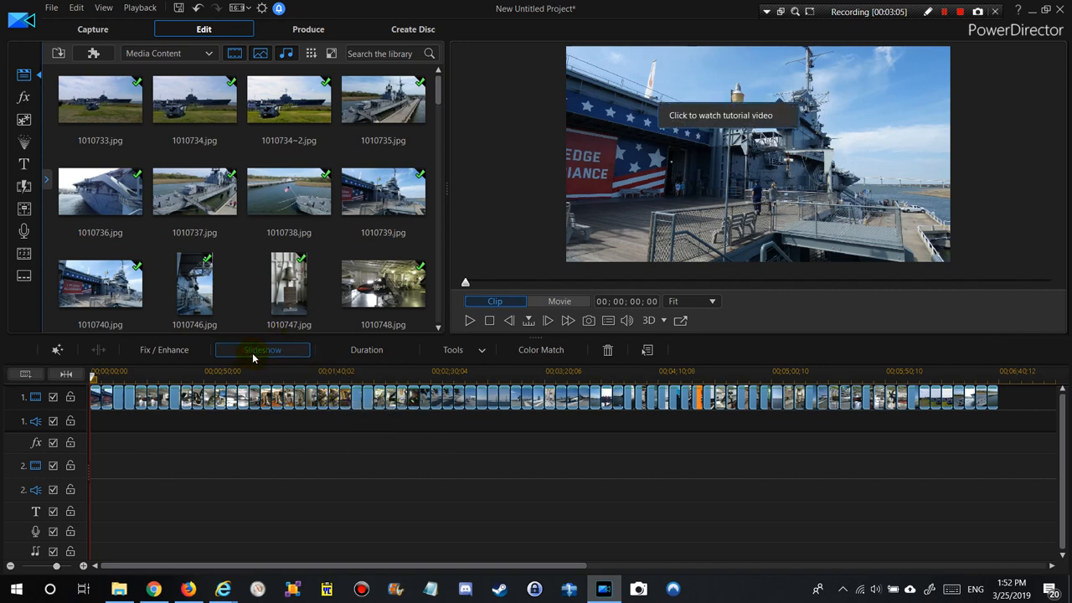
pyautogui.click(262, 350)
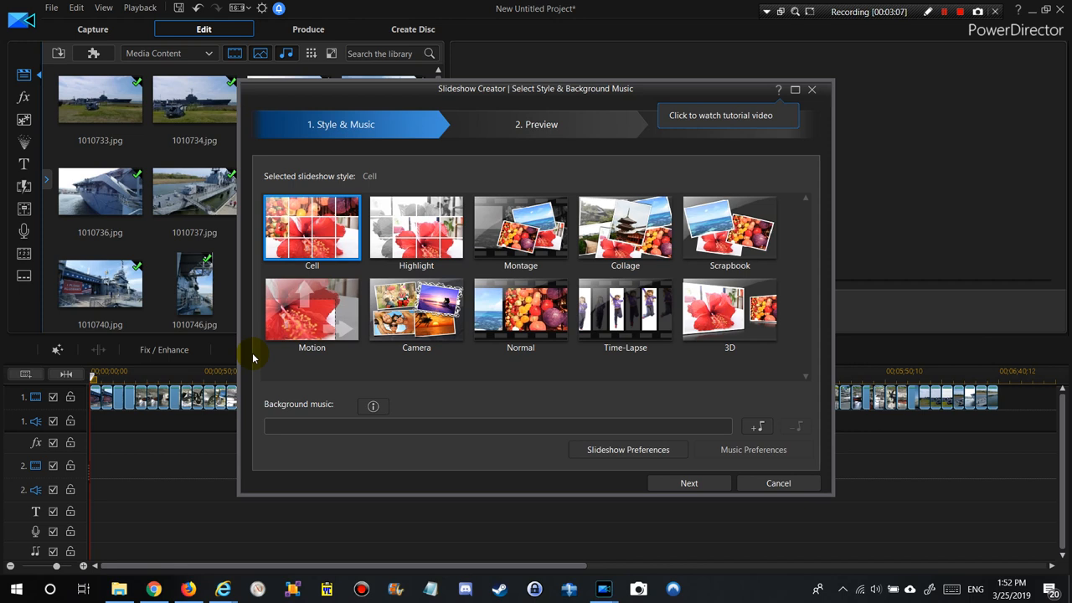
pyautogui.moveTo(491, 229)
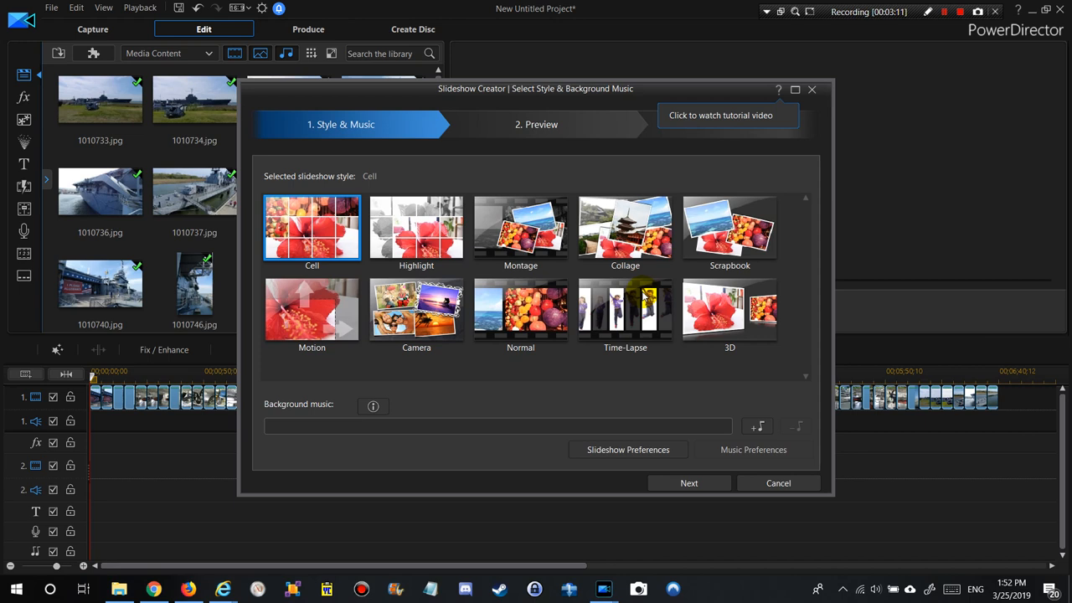
pyautogui.moveTo(799, 380)
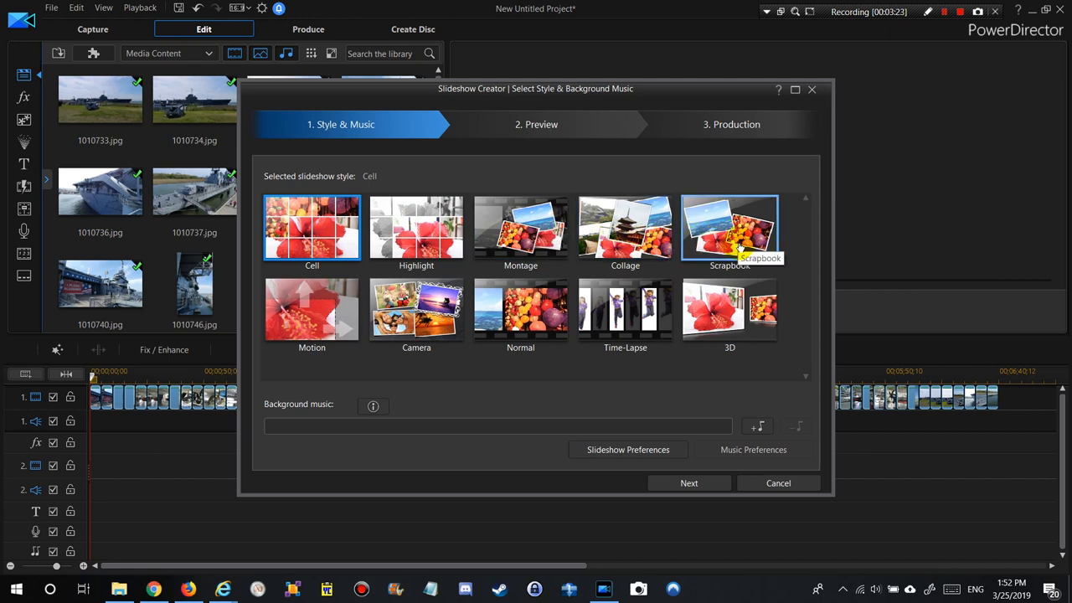
pyautogui.moveTo(360, 350)
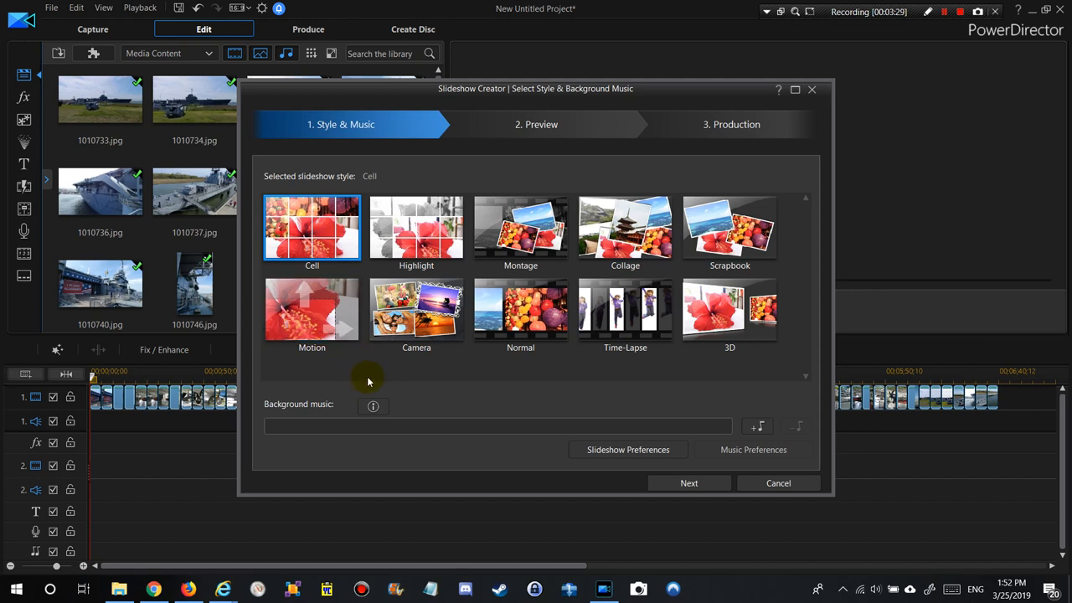
# Pick the Camera style thumbnail in the Style & Music step.
pyautogui.click(417, 310)
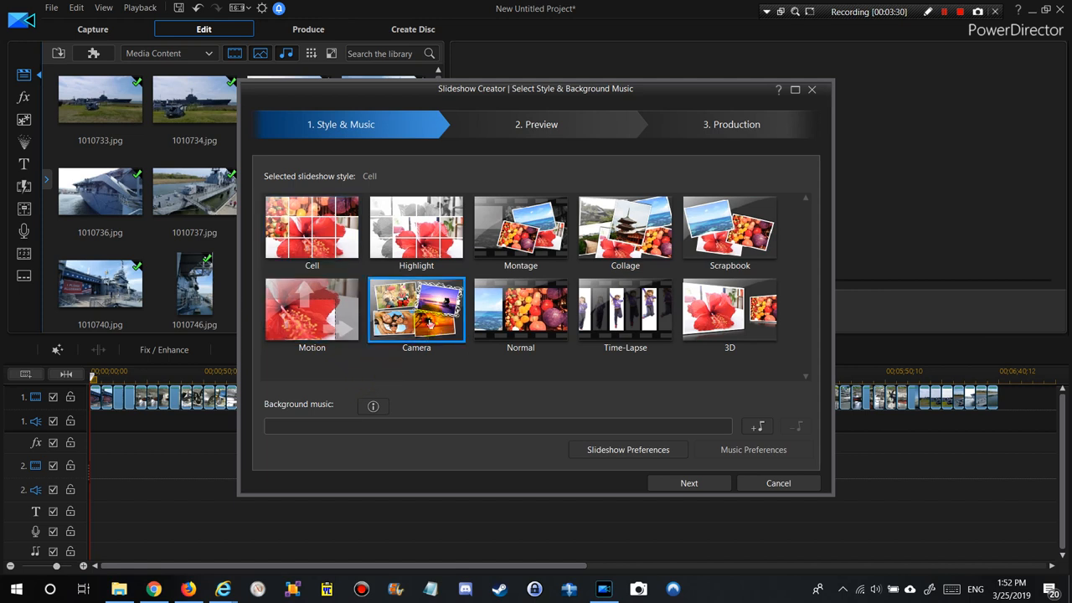
pyautogui.click(416, 309)
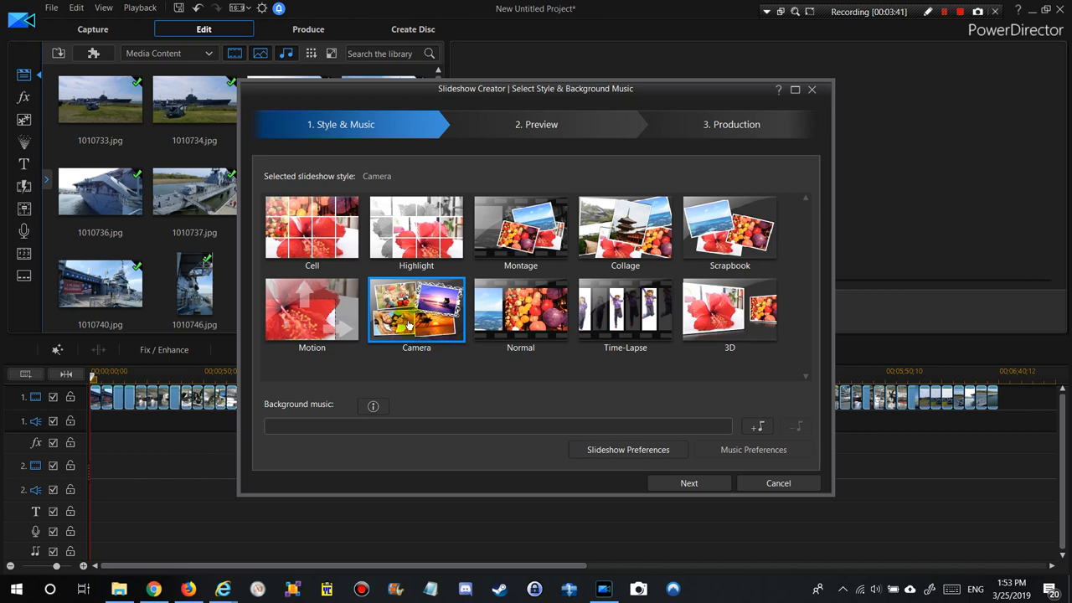
pyautogui.moveTo(731, 433)
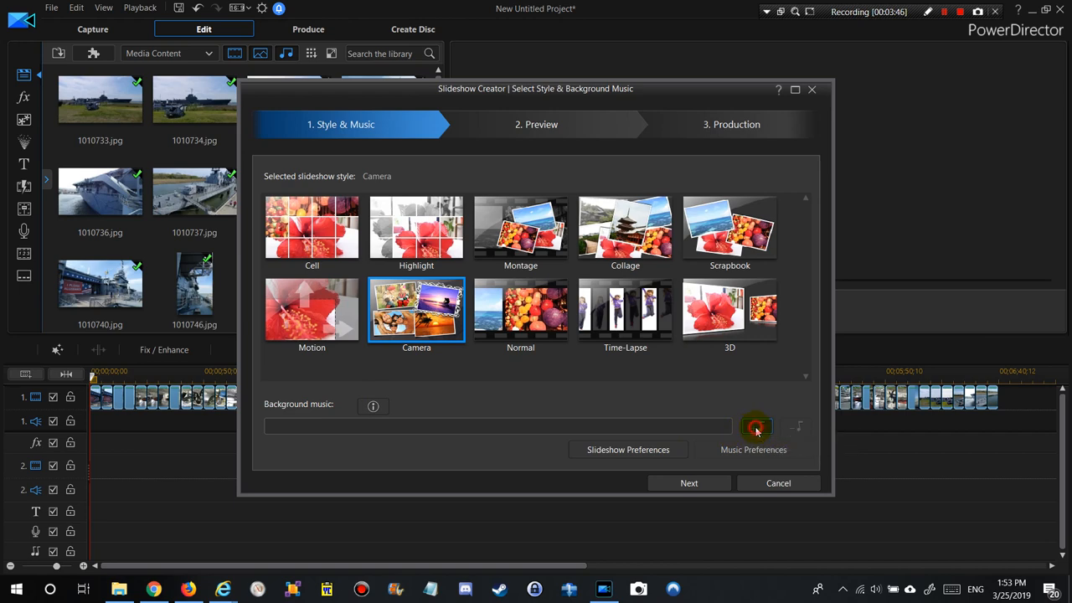
pyautogui.click(756, 427)
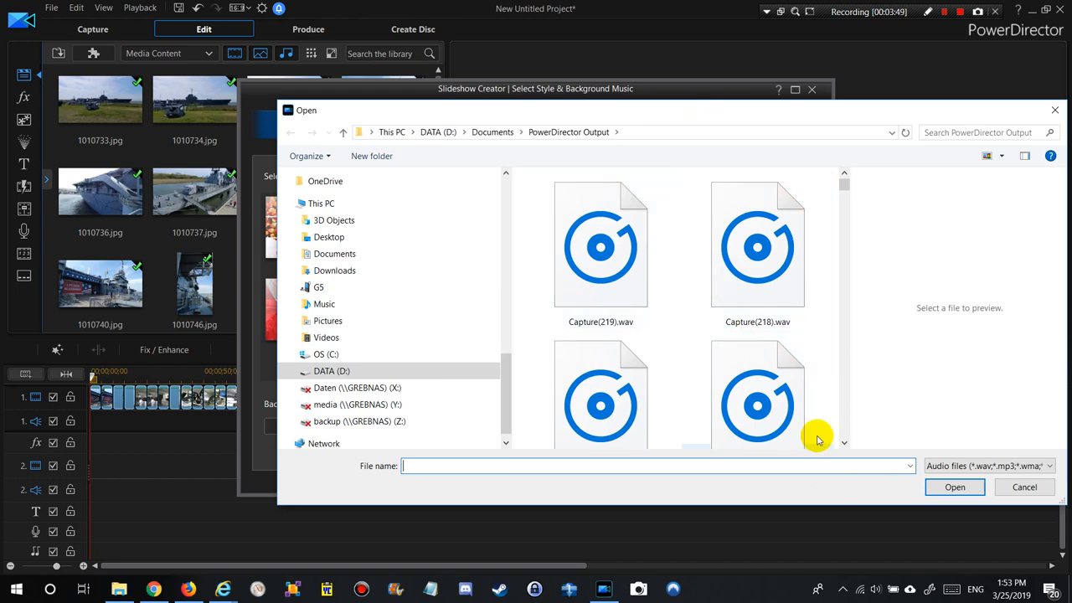
pyautogui.click(1024, 486)
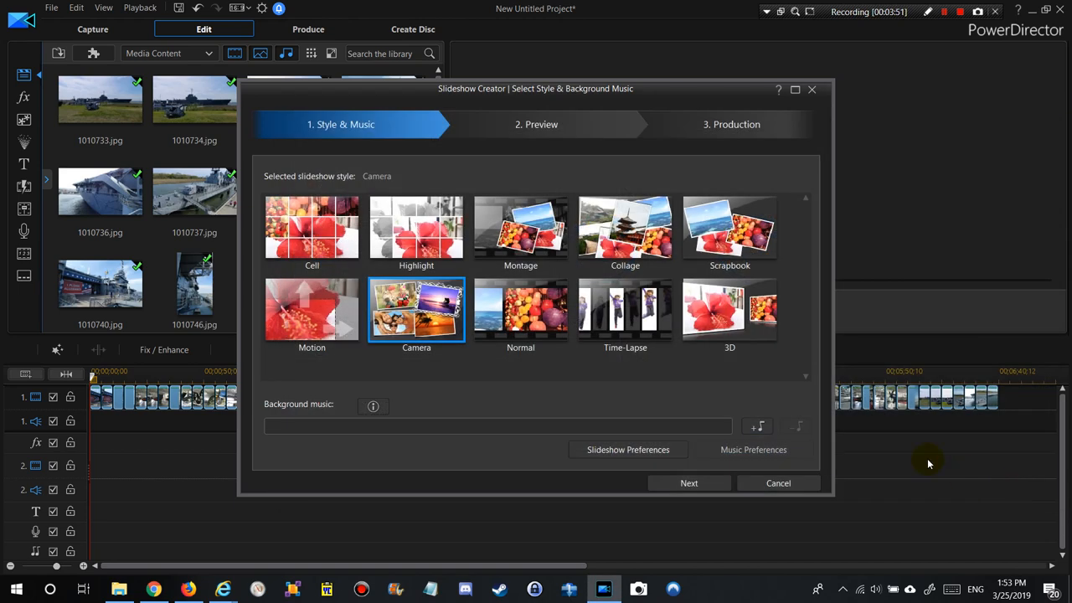
pyautogui.moveTo(428, 420)
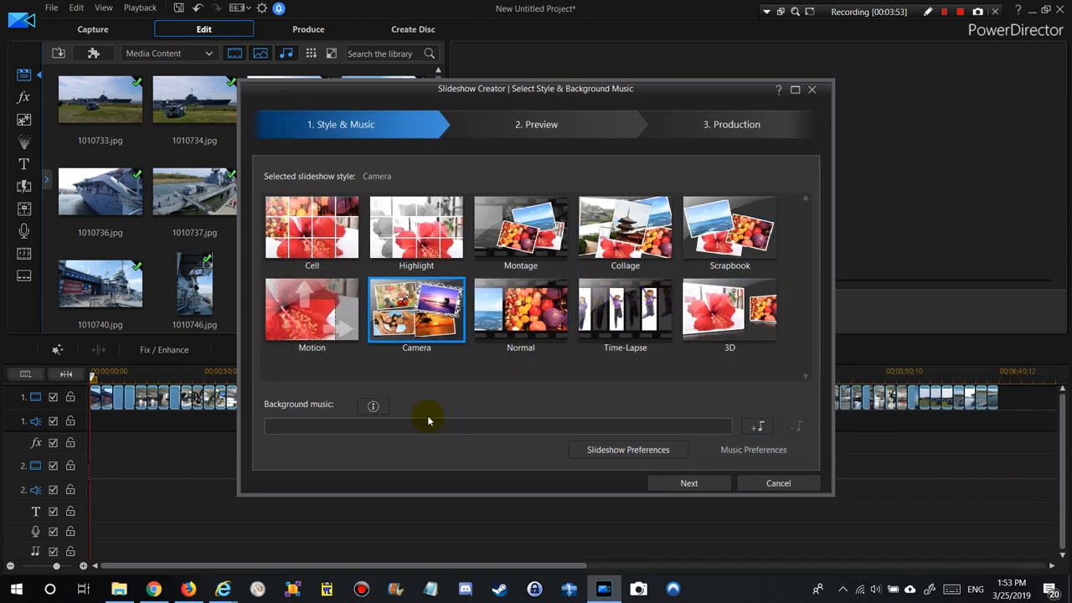
pyautogui.moveTo(404, 462)
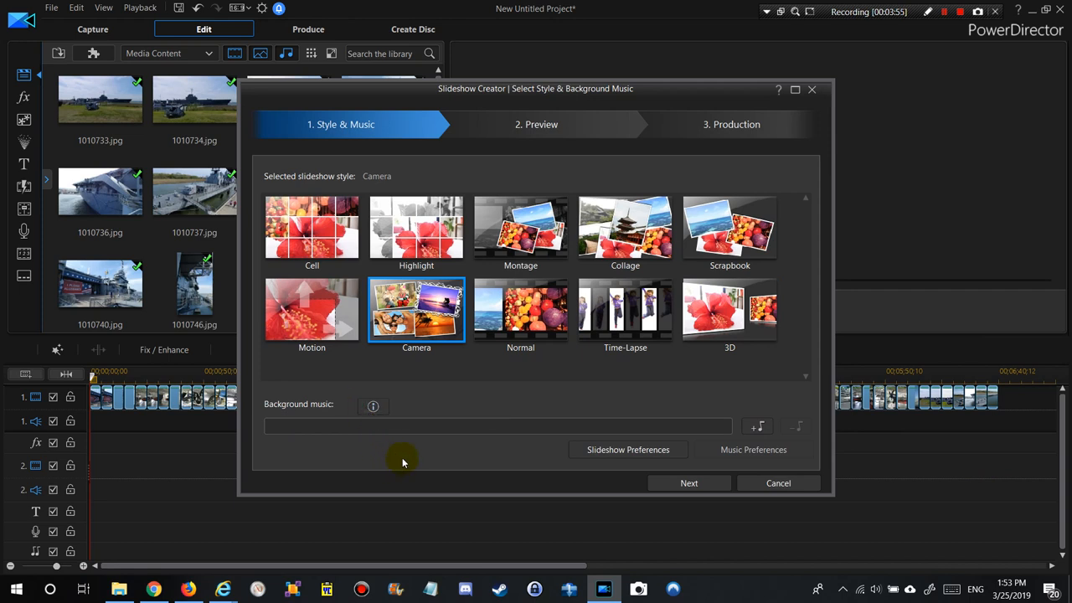
pyautogui.moveTo(448, 405)
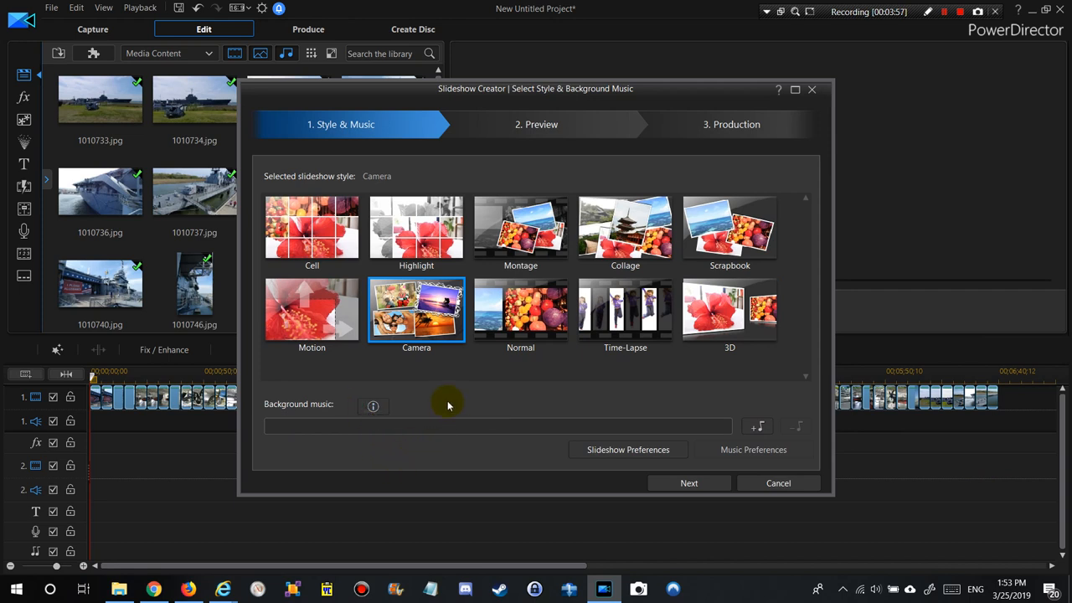
pyautogui.moveTo(757, 411)
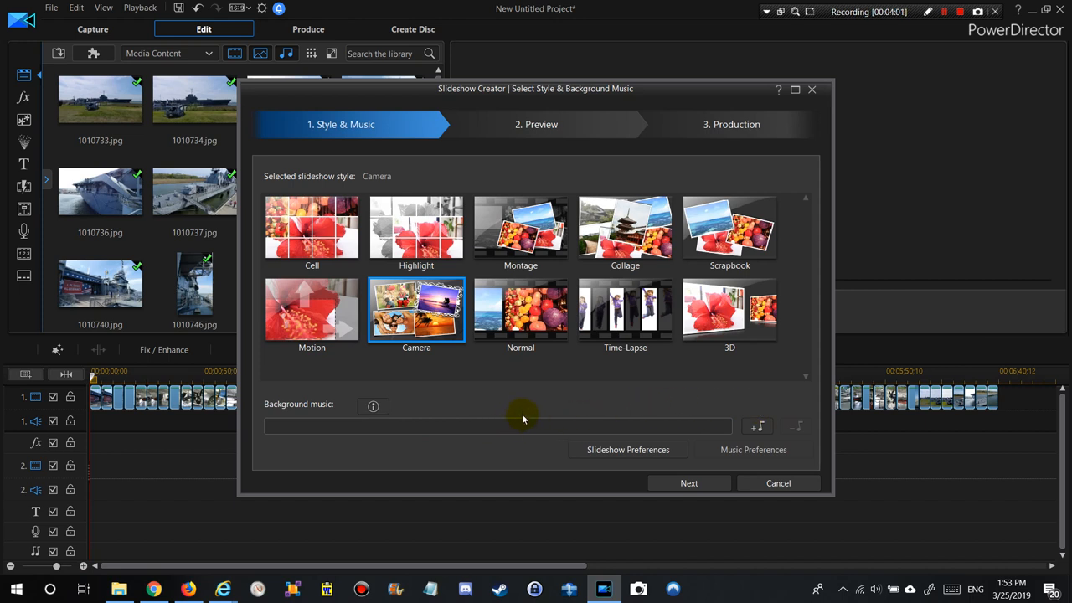
pyautogui.moveTo(545, 496)
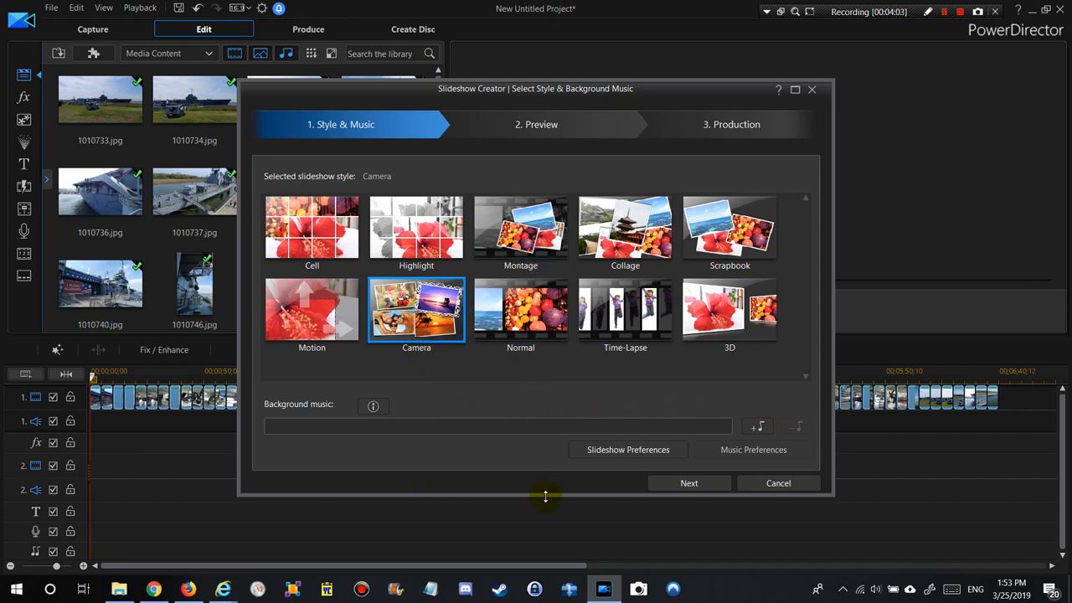
pyautogui.click(627, 449)
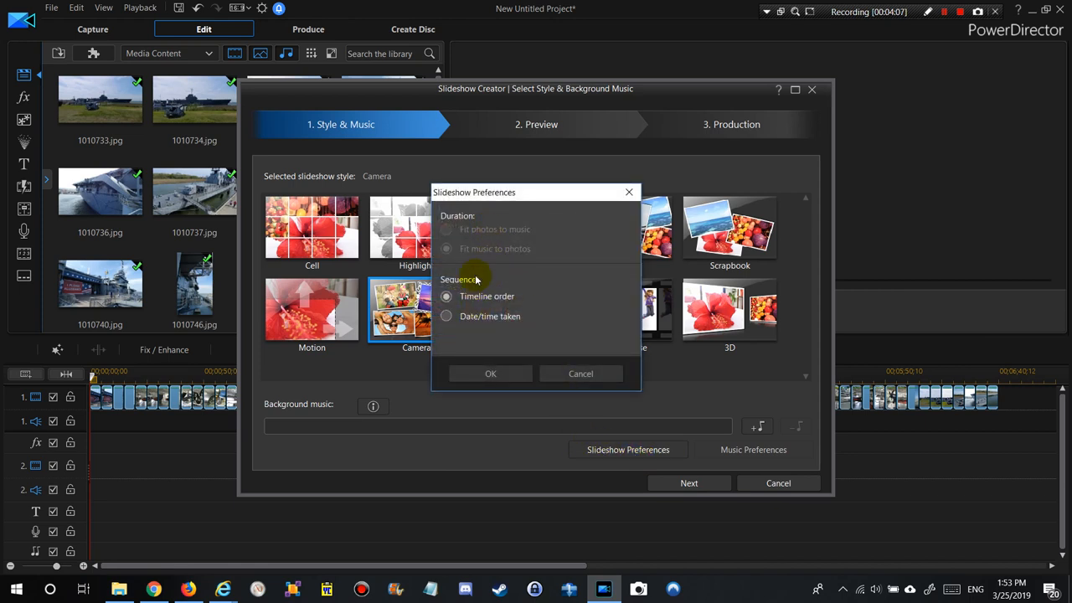
pyautogui.moveTo(499, 252)
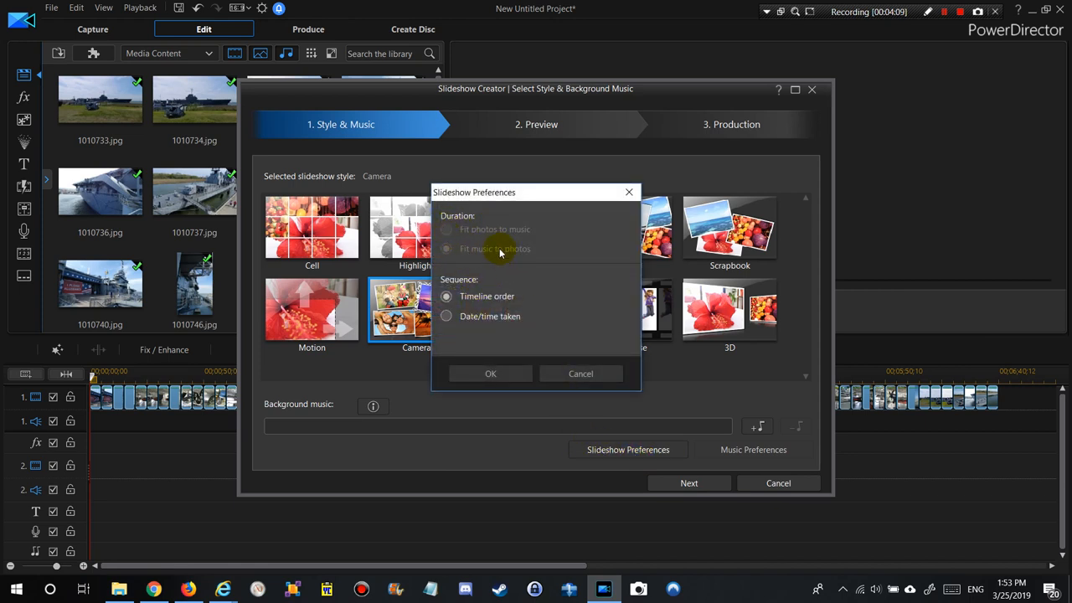
pyautogui.moveTo(488, 255)
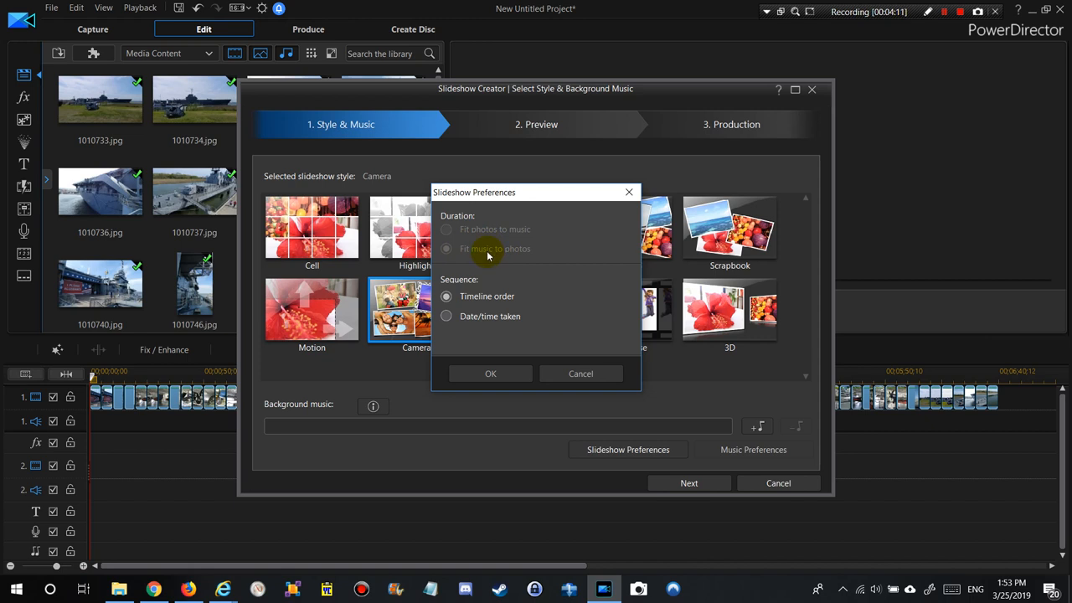
pyautogui.moveTo(499, 263)
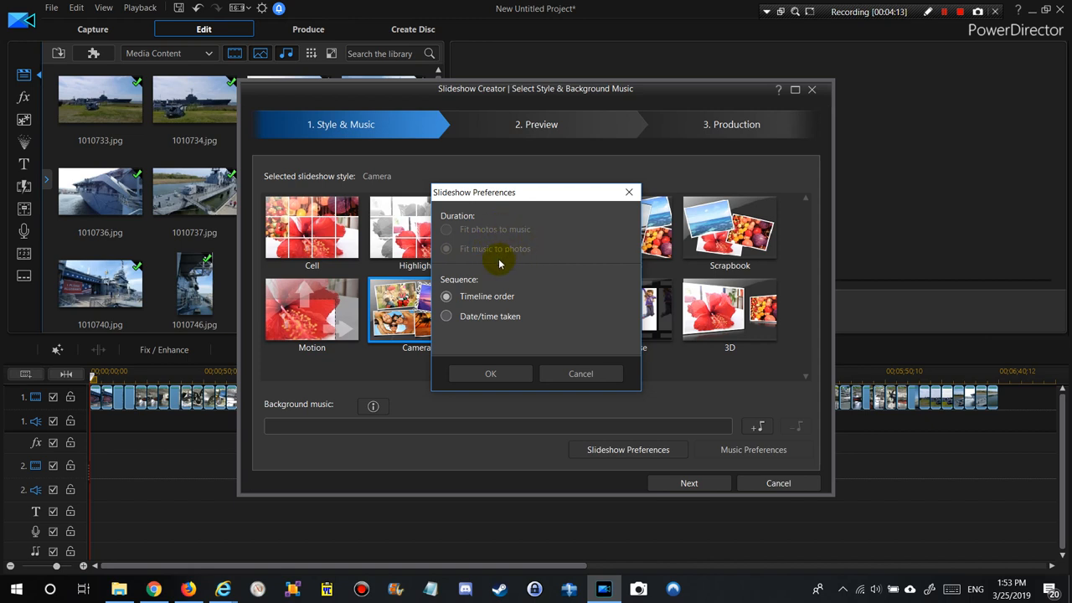
pyautogui.moveTo(515, 264)
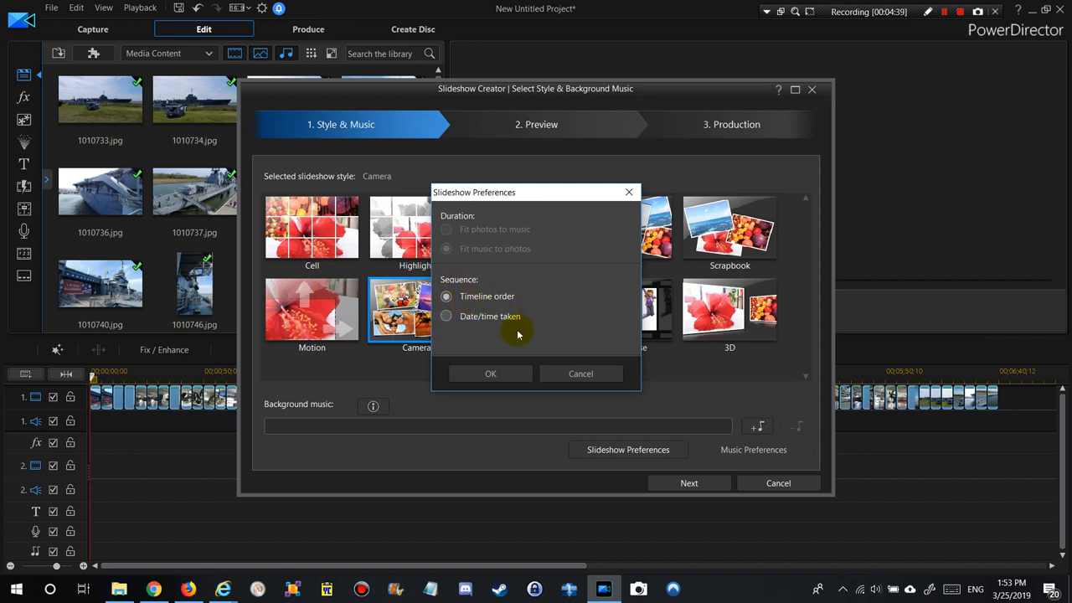
pyautogui.moveTo(512, 335)
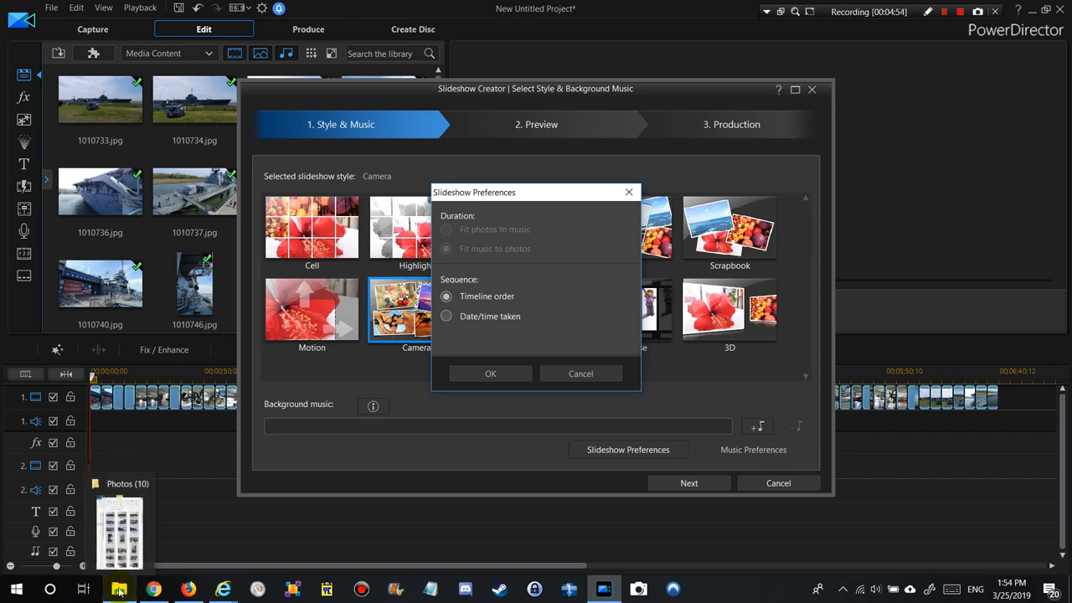
# Show the Photos (10) folder in Details view with date taken, type and size.
pyautogui.click(123, 589)
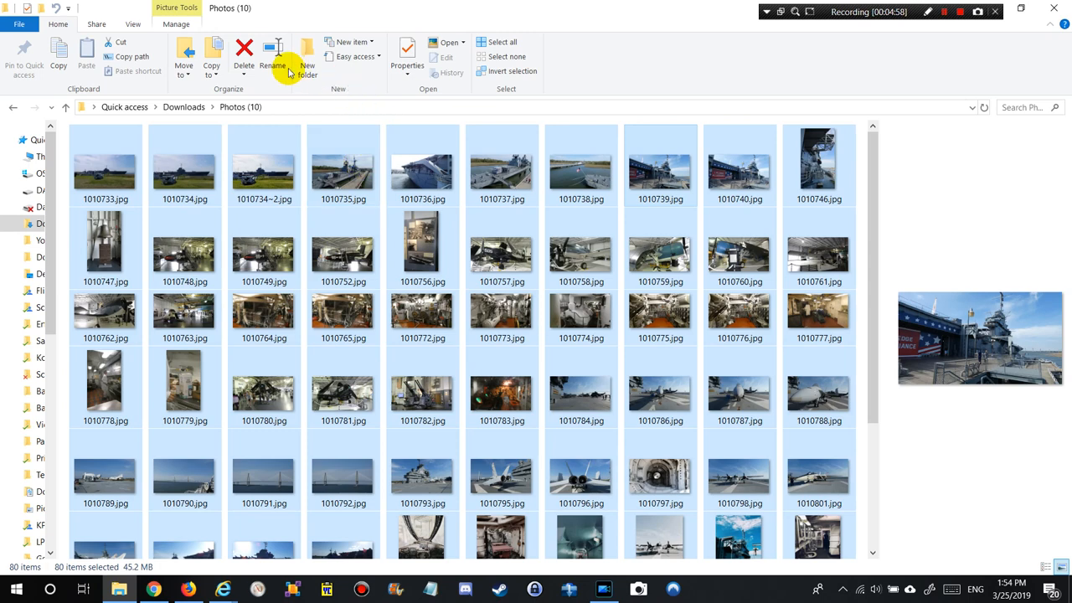
pyautogui.click(130, 27)
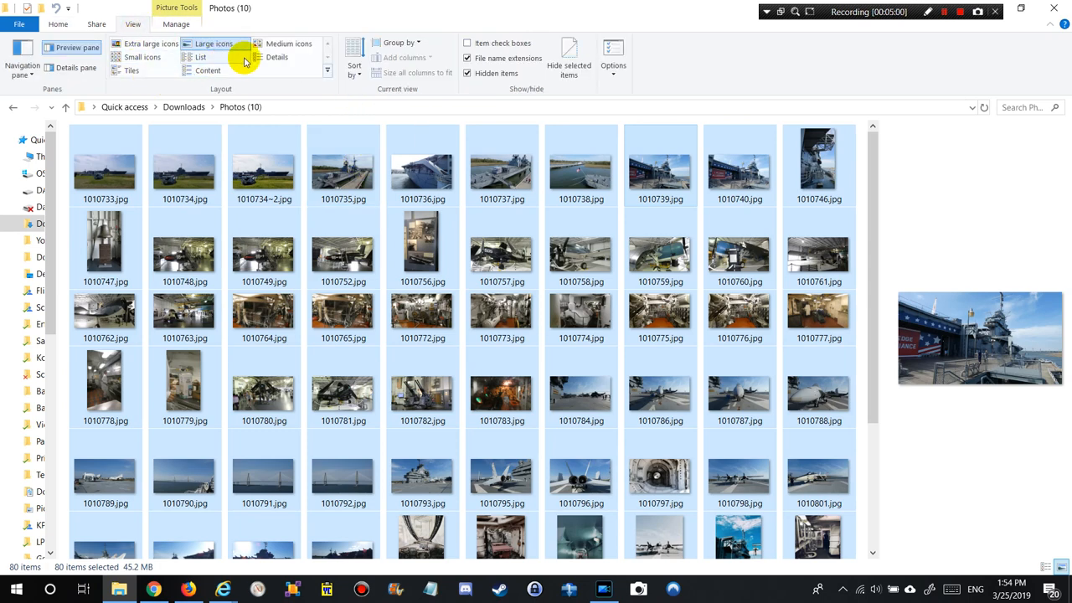
pyautogui.click(278, 57)
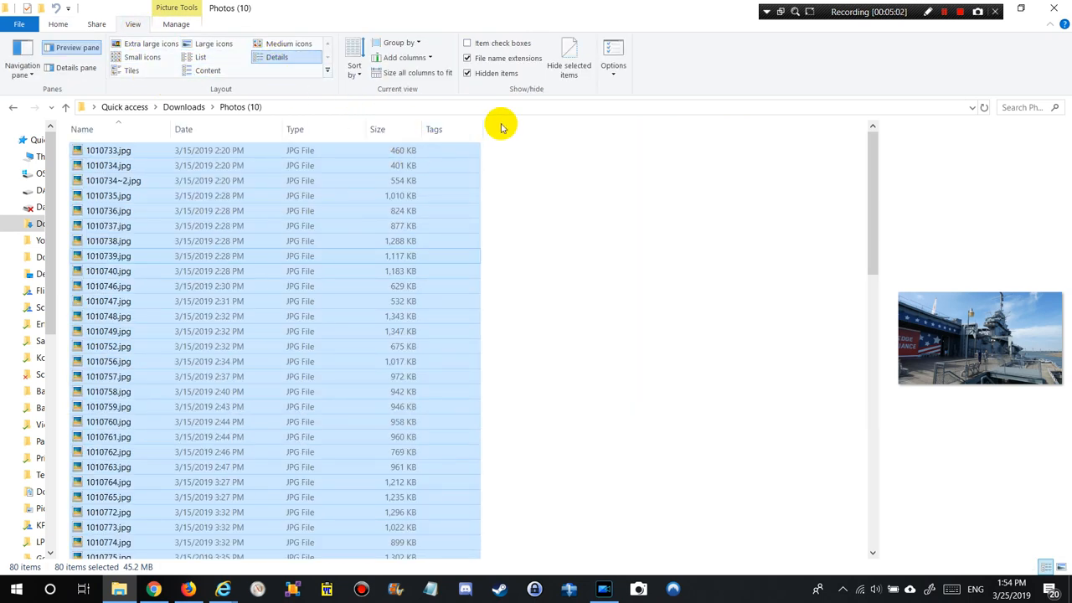
pyautogui.moveTo(165, 153)
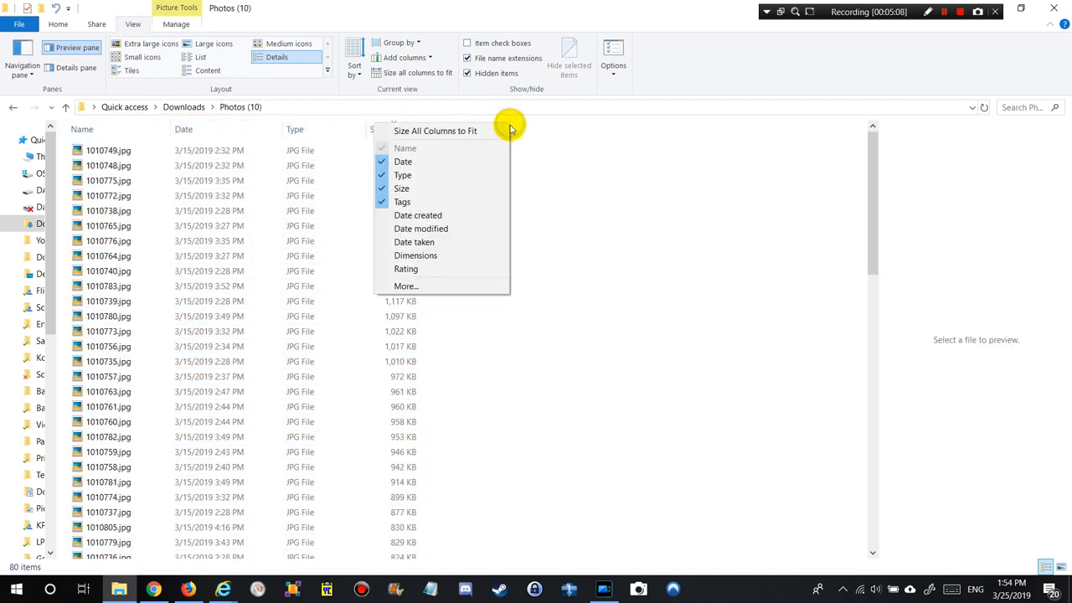
pyautogui.moveTo(405, 215)
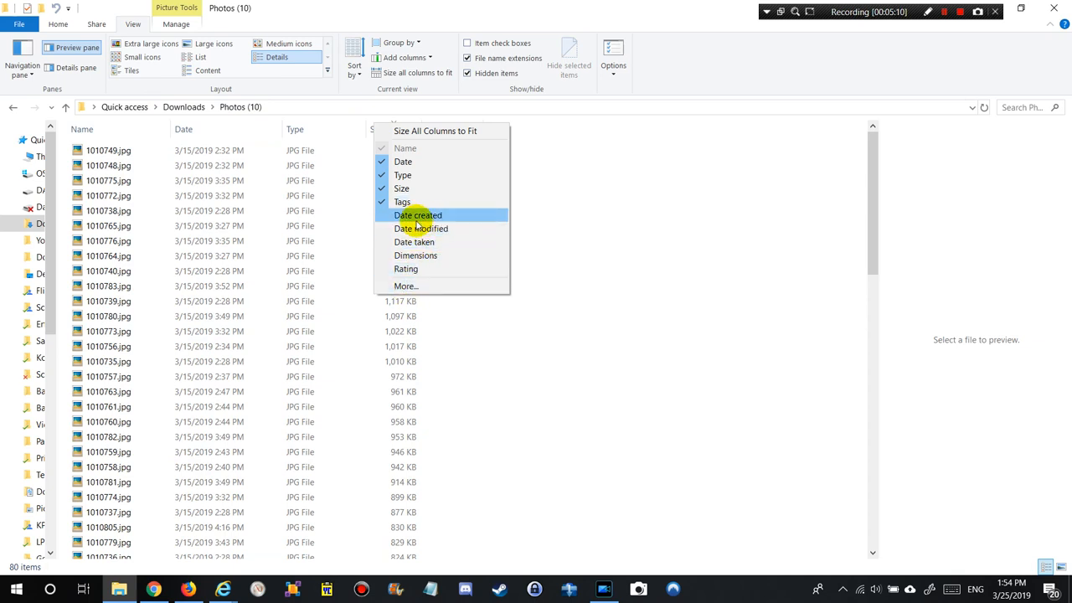
pyautogui.moveTo(433, 256)
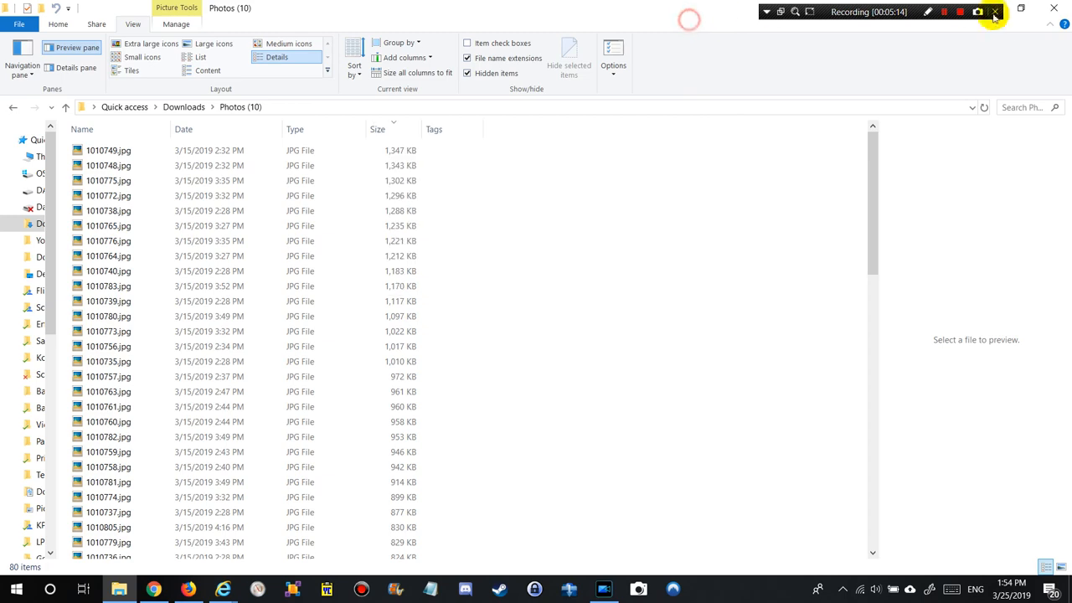
pyautogui.moveTo(858, 14)
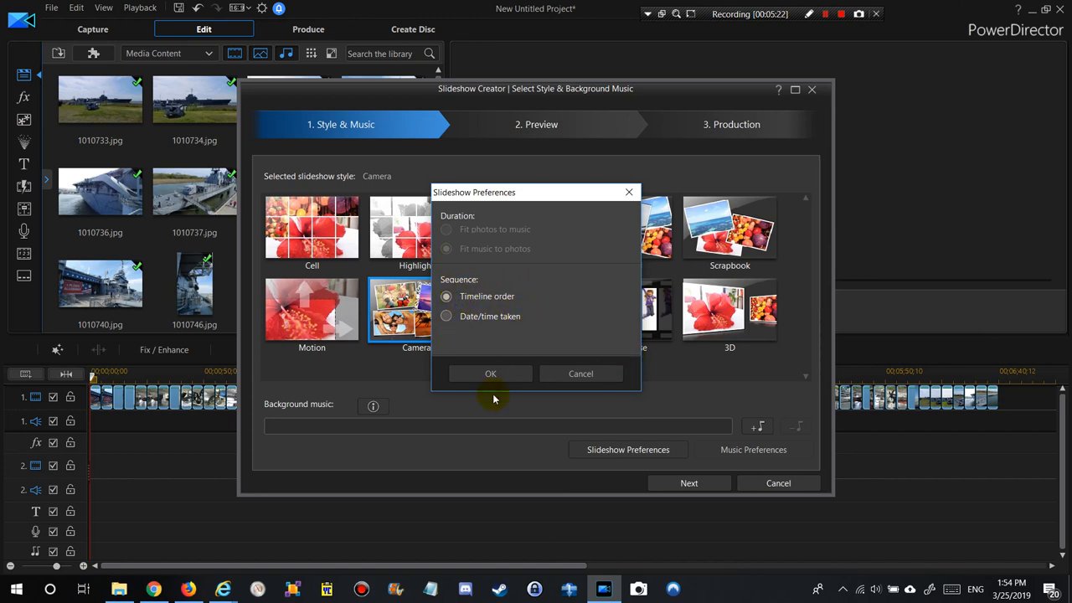
# Confirm Timeline order in Slideshow Preferences and generate the Camera-style slideshow.
pyautogui.click(490, 373)
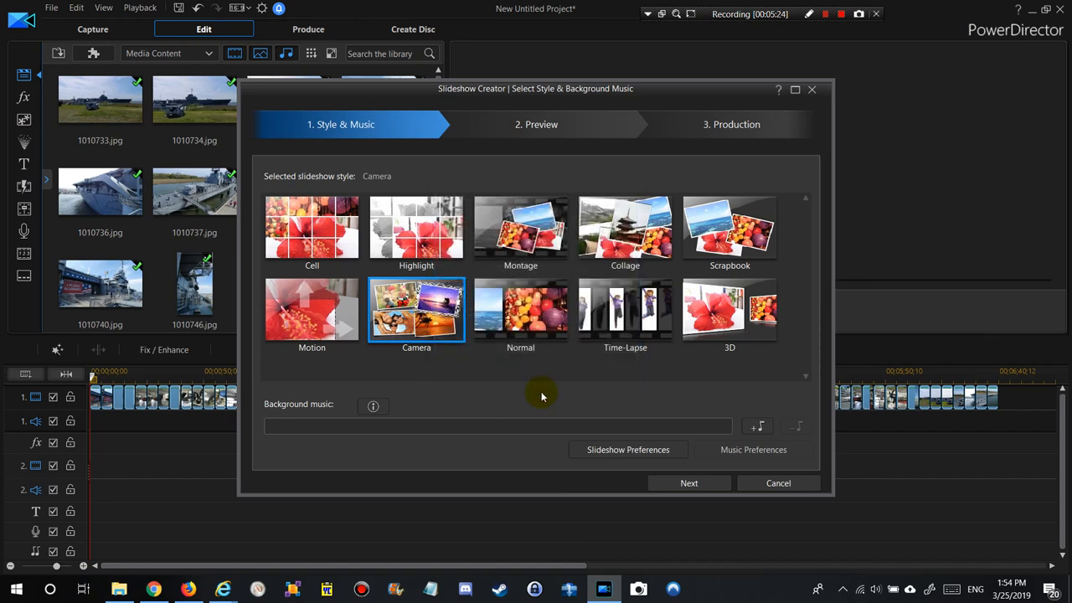
pyautogui.click(688, 483)
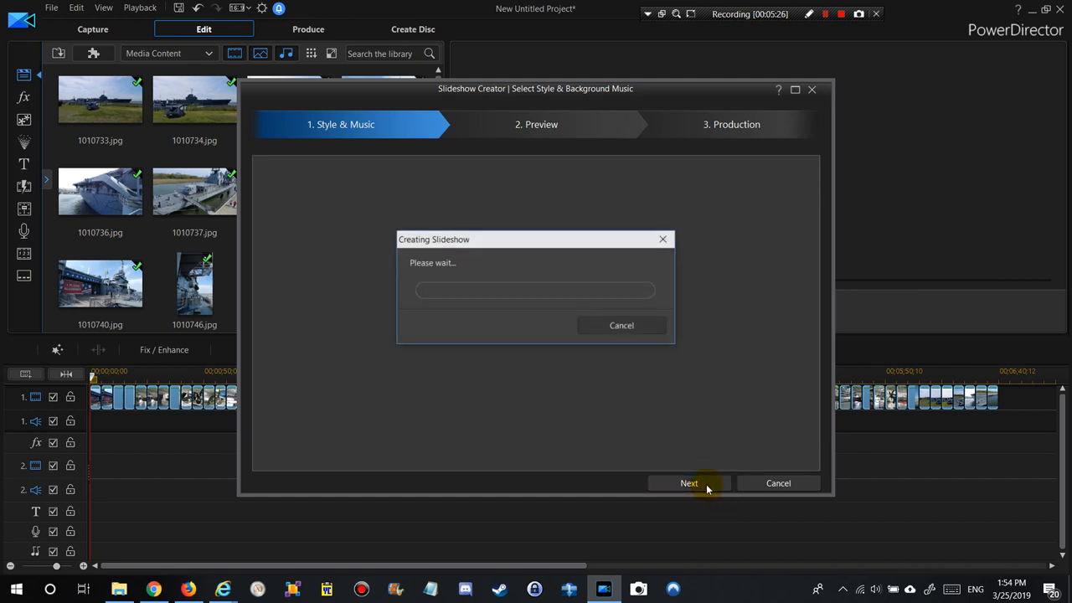
# Play the Camera-style slideshow preview and scrub the slider through to the end.
pyautogui.click(688, 482)
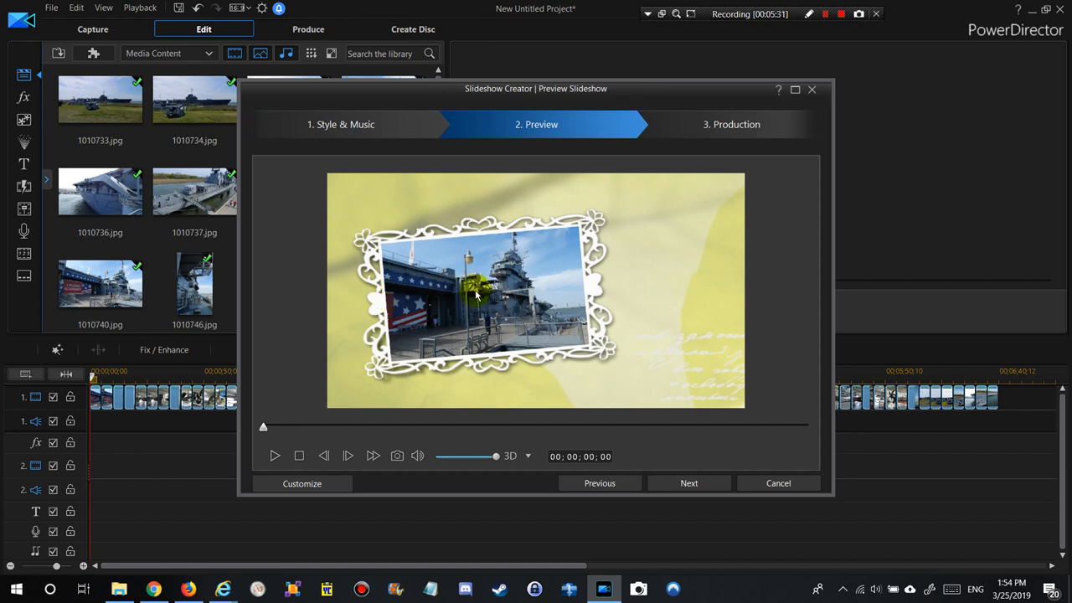
pyautogui.moveTo(514, 338)
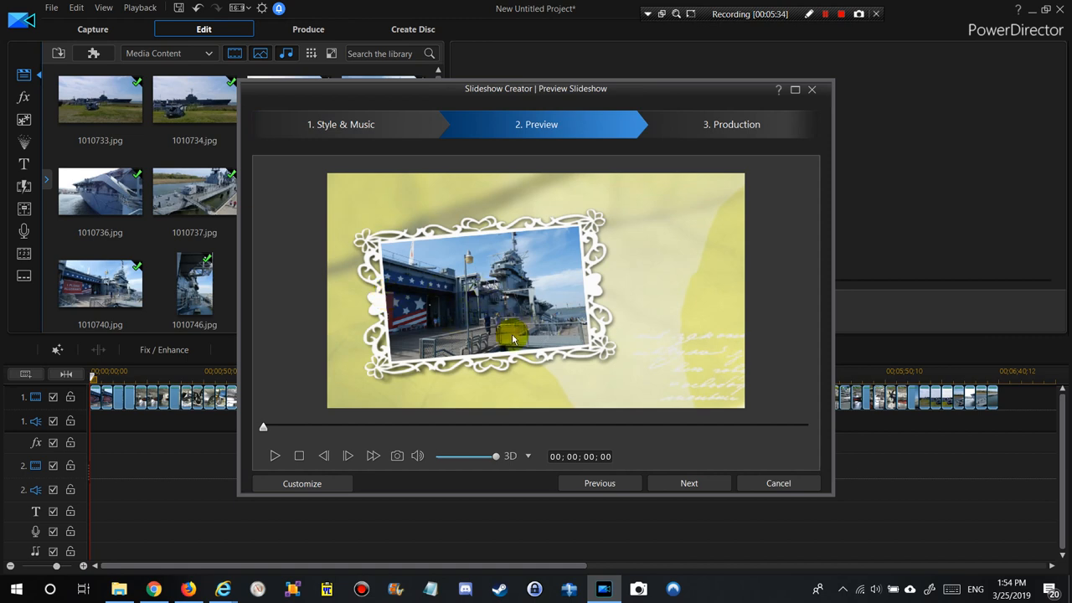
pyautogui.moveTo(403, 420)
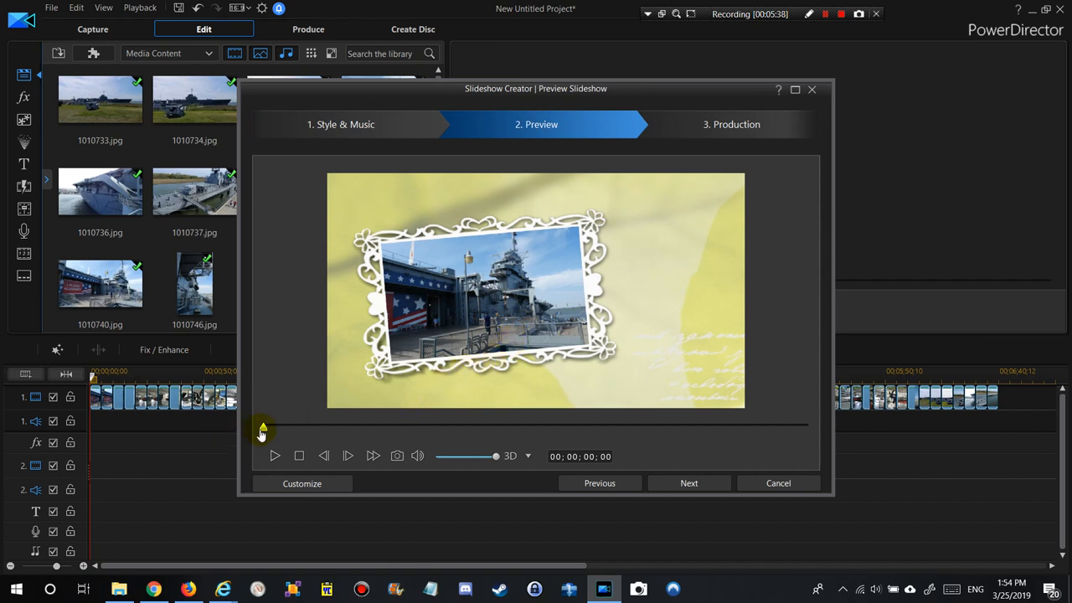
pyautogui.click(275, 456)
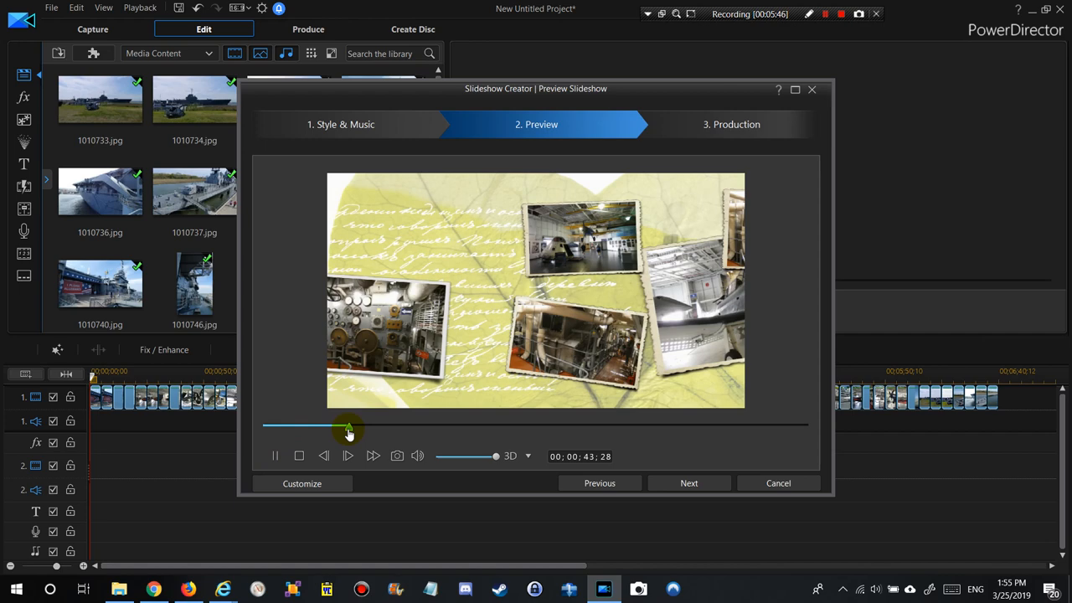
pyautogui.moveTo(350, 429); pyautogui.dragTo(419, 429)
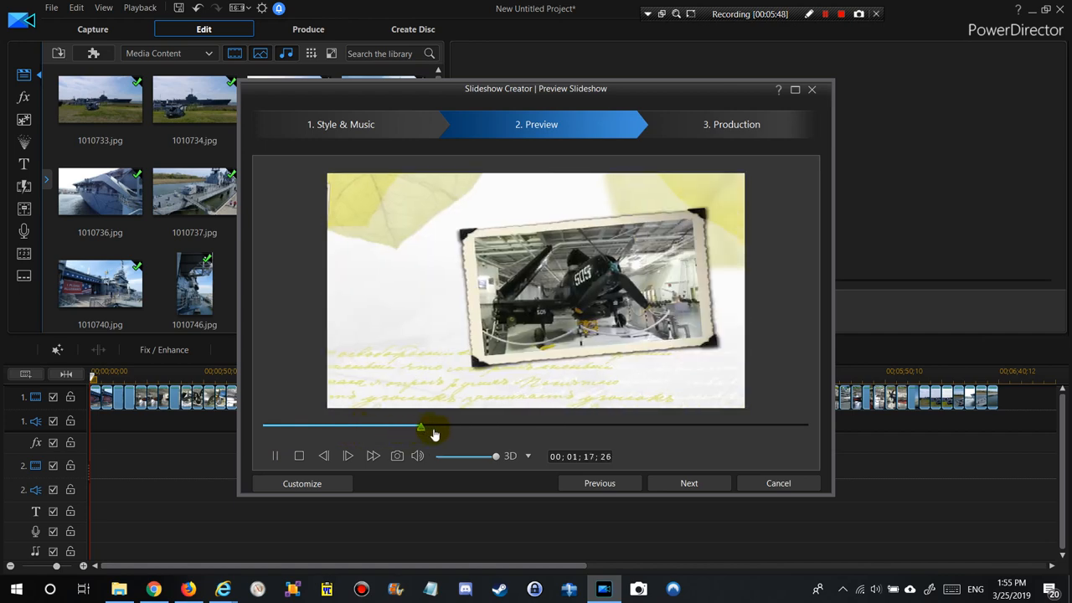
pyautogui.moveTo(420, 429); pyautogui.dragTo(552, 428)
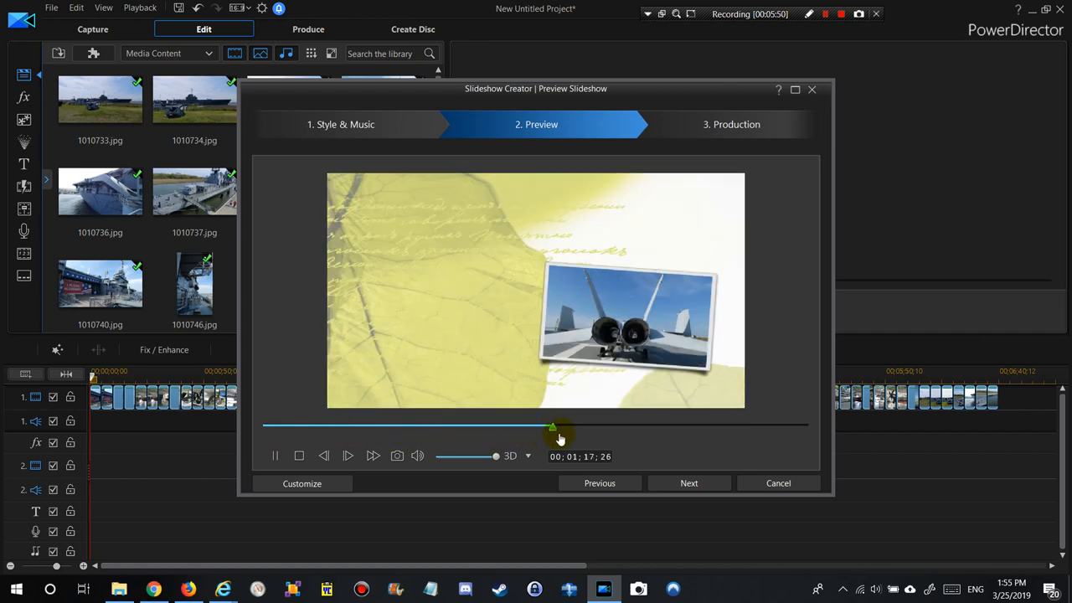
pyautogui.moveTo(553, 427); pyautogui.dragTo(611, 427)
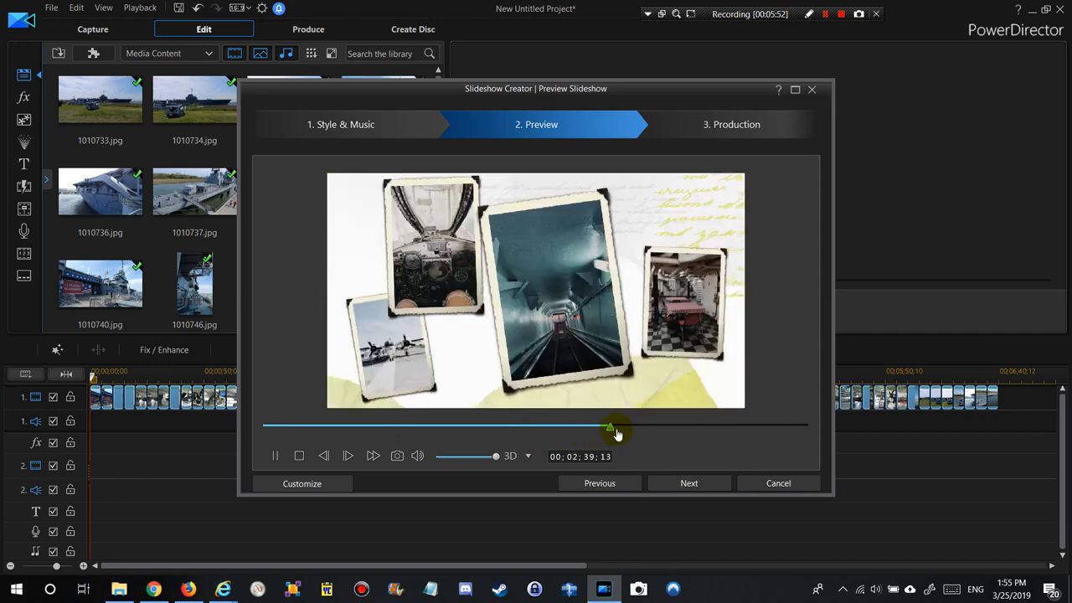
pyautogui.moveTo(611, 428); pyautogui.dragTo(687, 429)
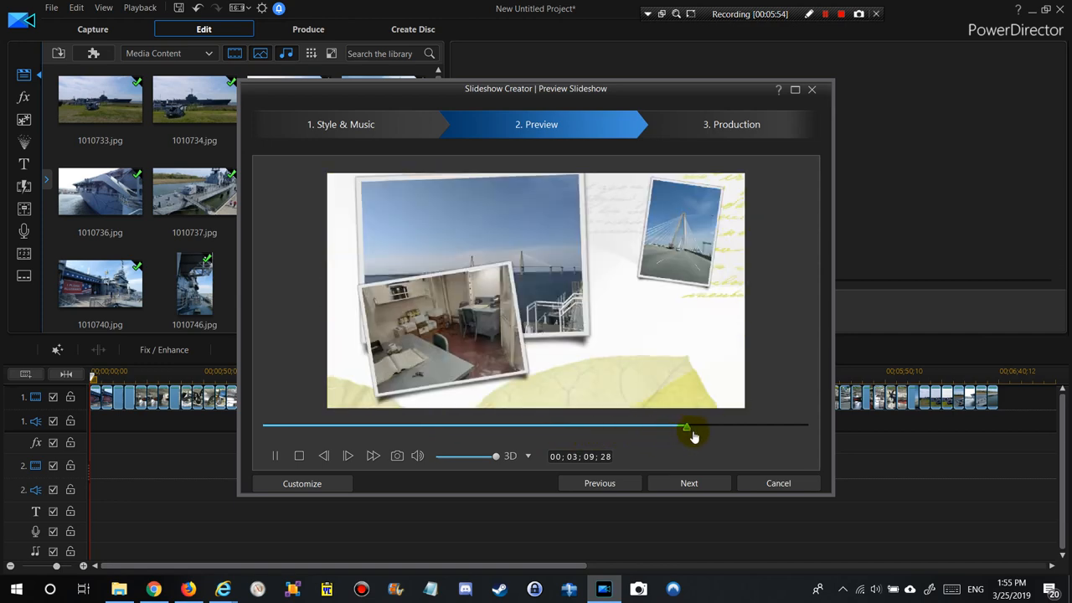
pyautogui.moveTo(687, 428); pyautogui.dragTo(785, 427)
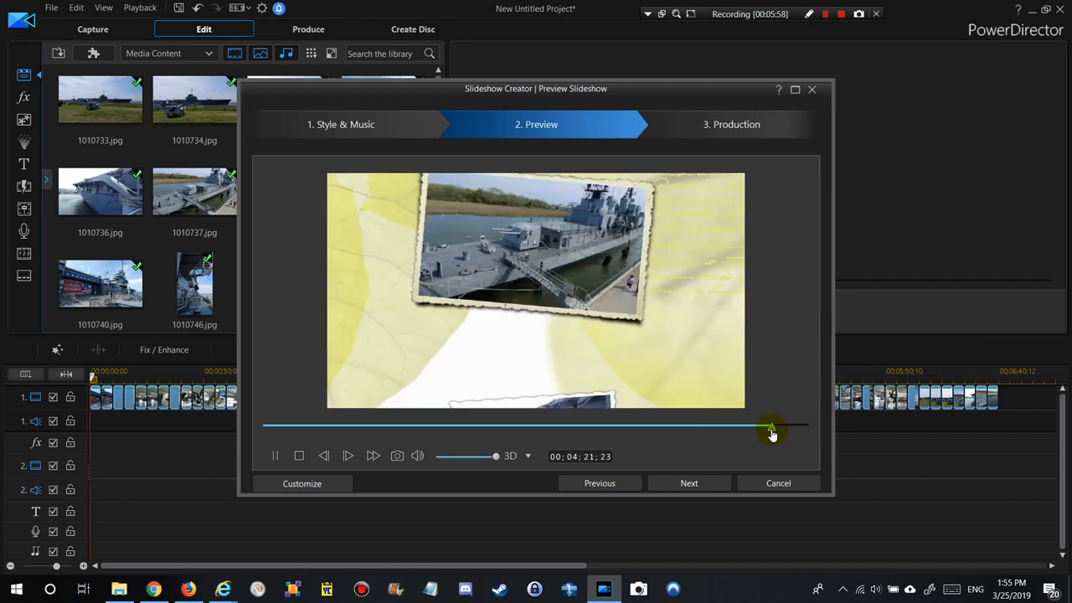
pyautogui.moveTo(770, 431); pyautogui.dragTo(743, 430)
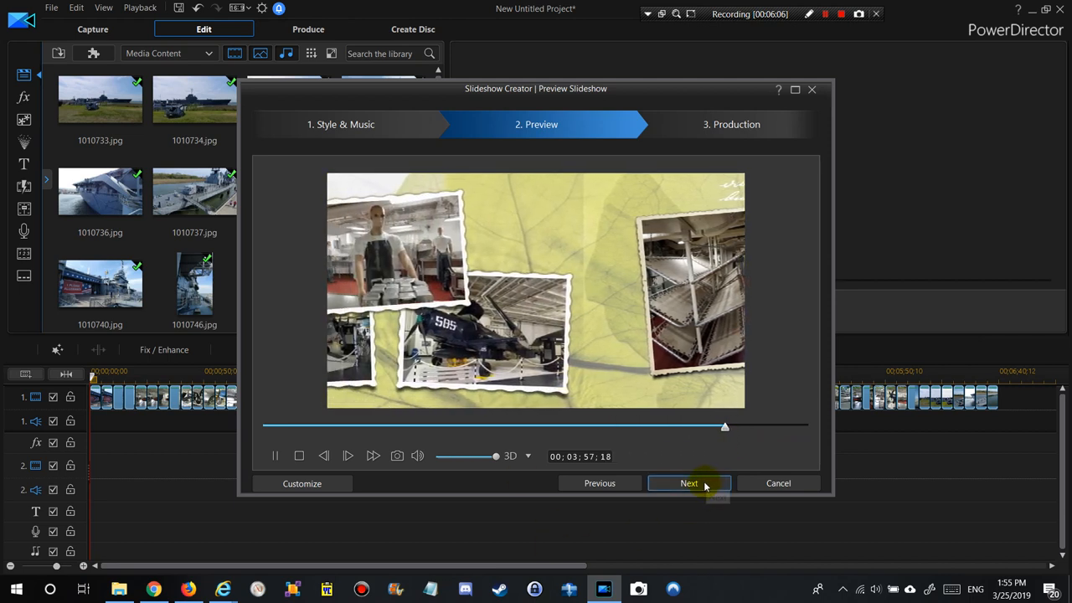
pyautogui.click(689, 483)
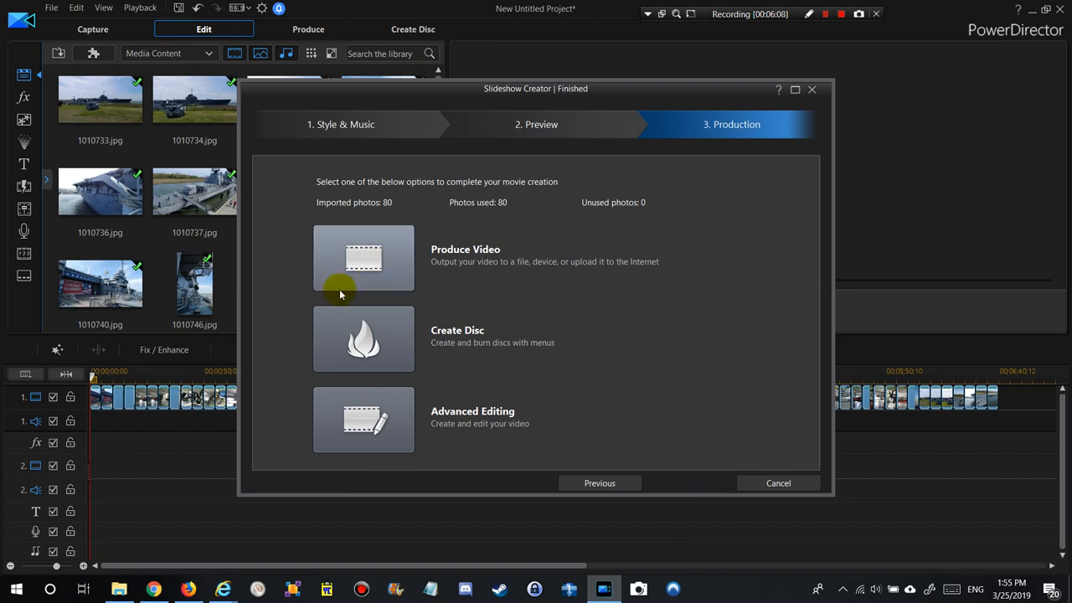
pyautogui.moveTo(352, 262)
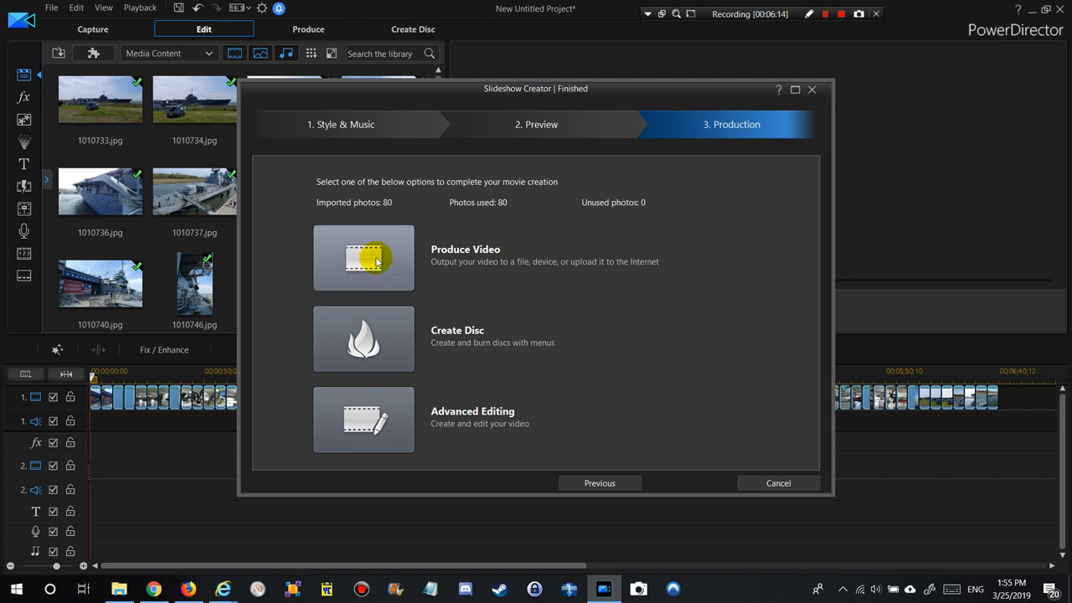
pyautogui.moveTo(374, 276)
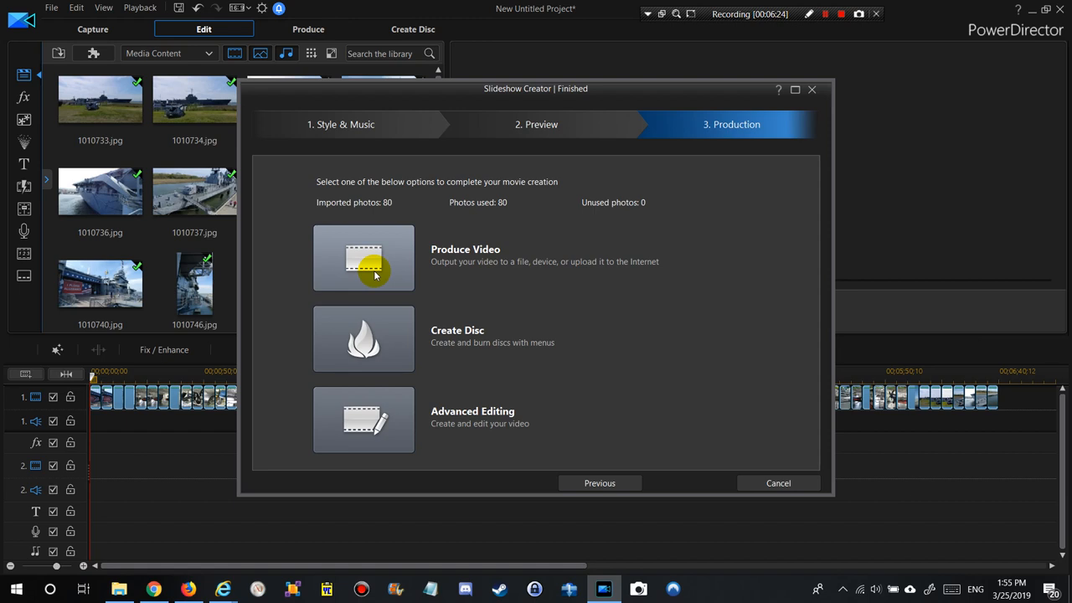
pyautogui.moveTo(391, 396)
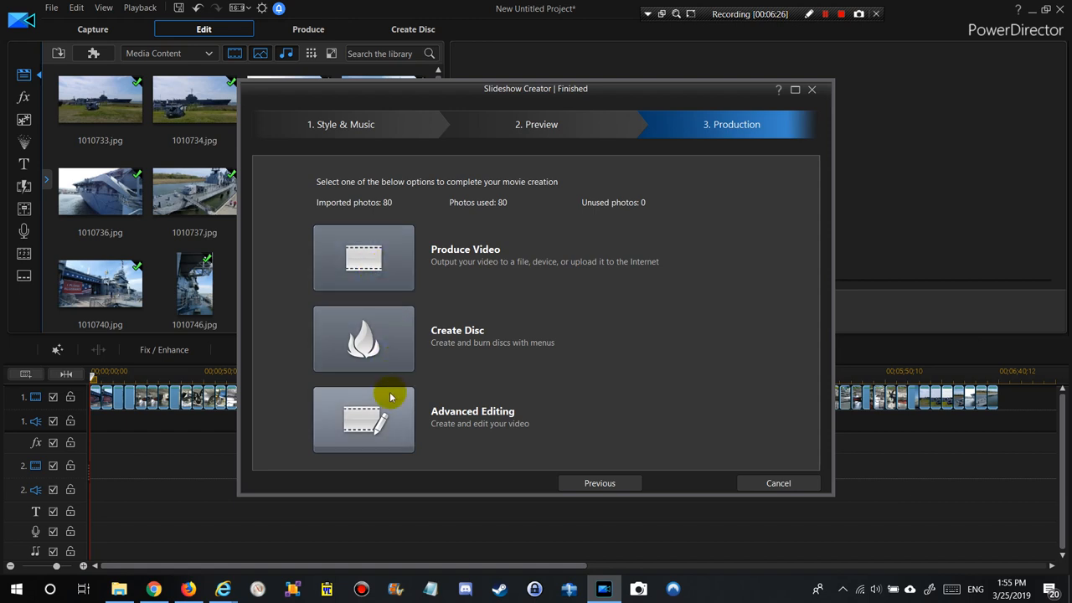
pyautogui.moveTo(364, 429)
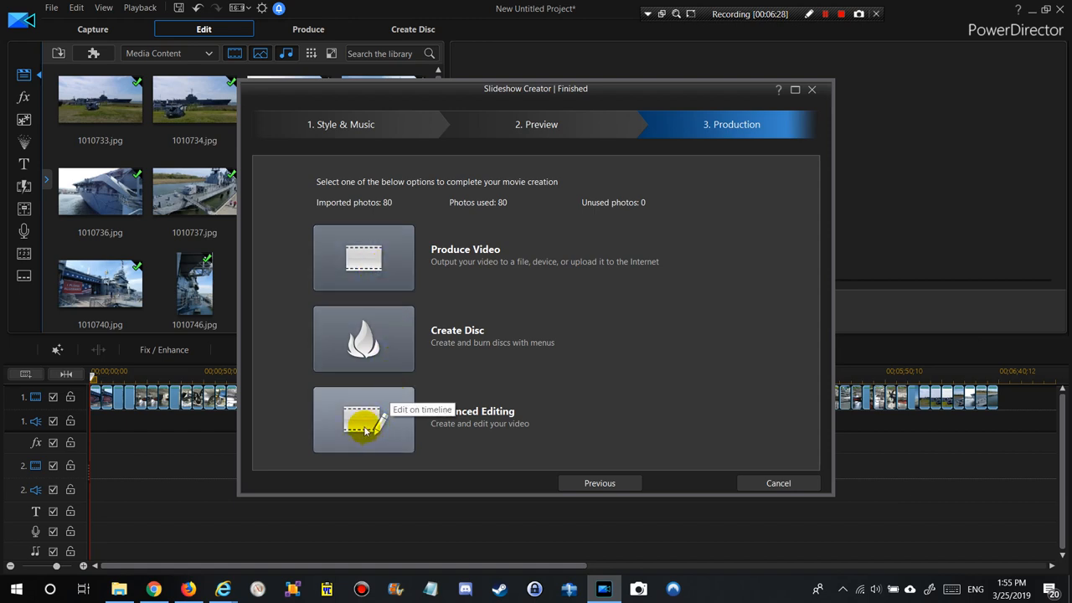
pyautogui.moveTo(365, 429)
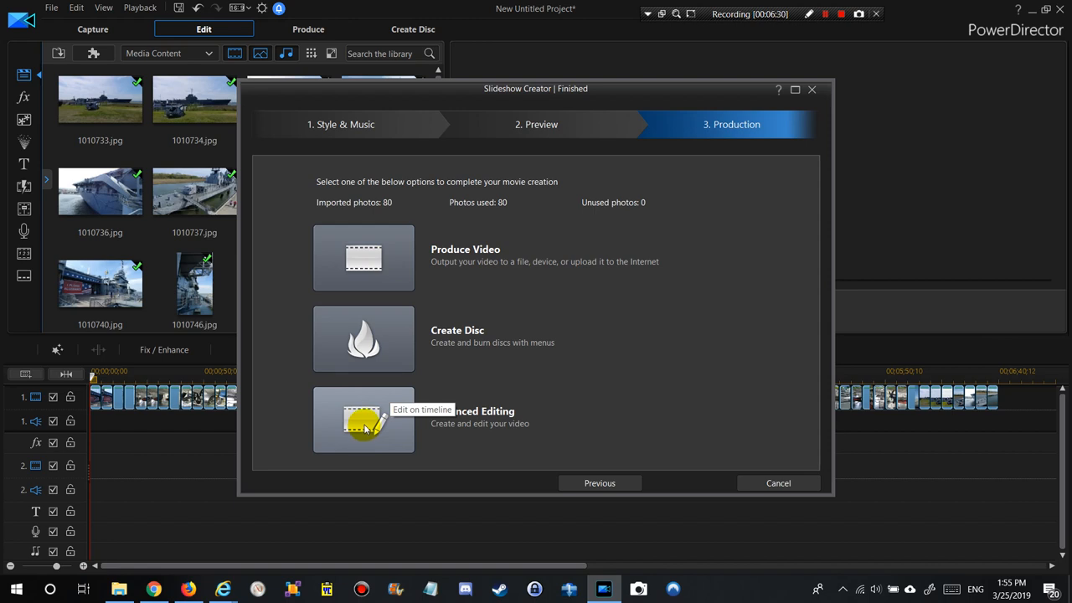
pyautogui.moveTo(377, 351)
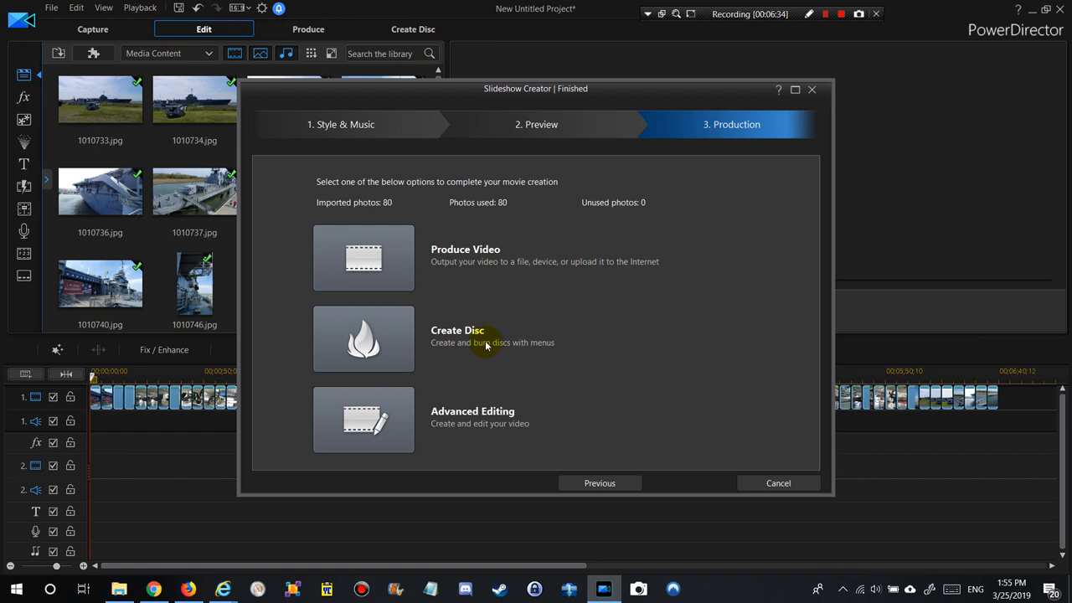
pyautogui.moveTo(483, 374)
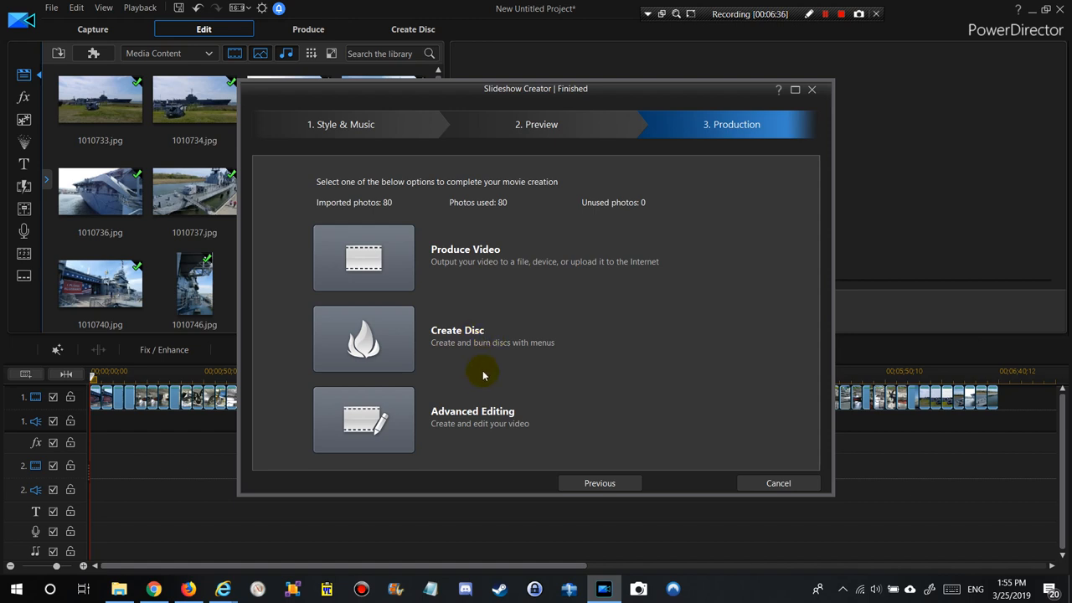
pyautogui.moveTo(463, 342)
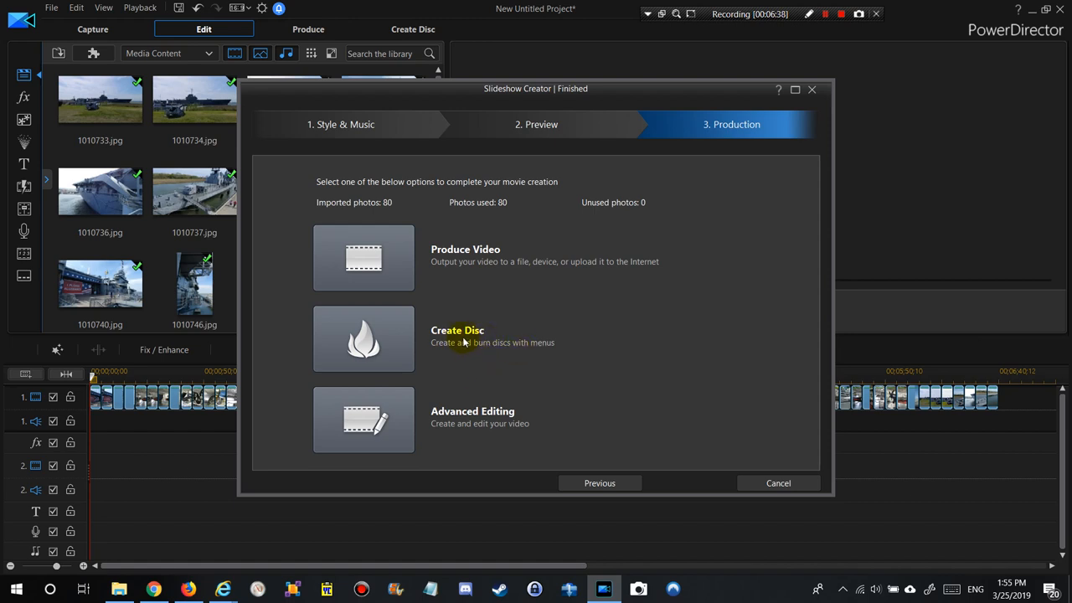
pyautogui.moveTo(405, 347)
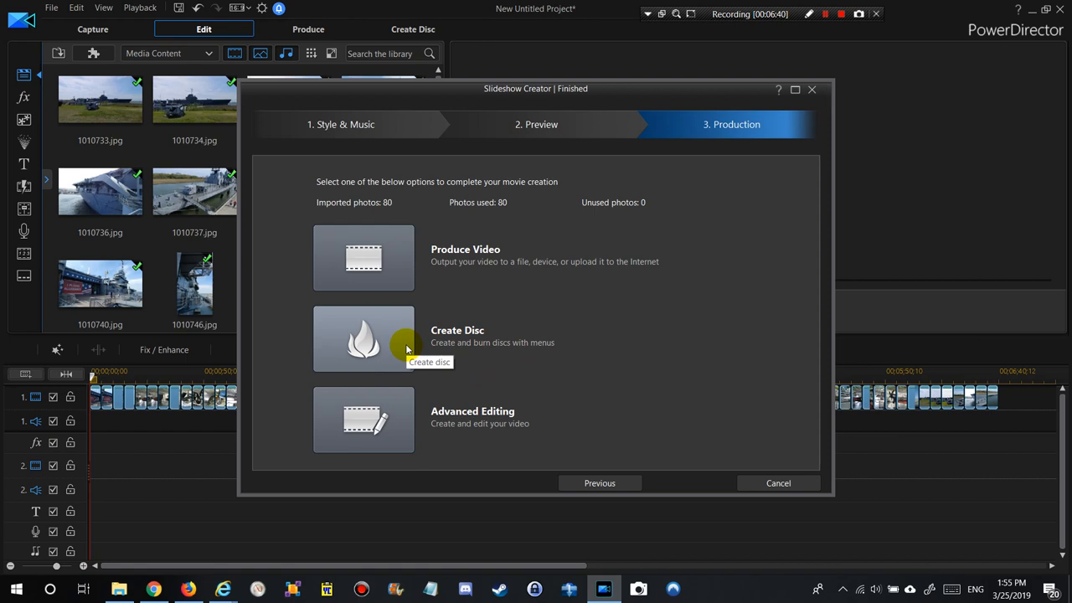
pyautogui.moveTo(332, 338)
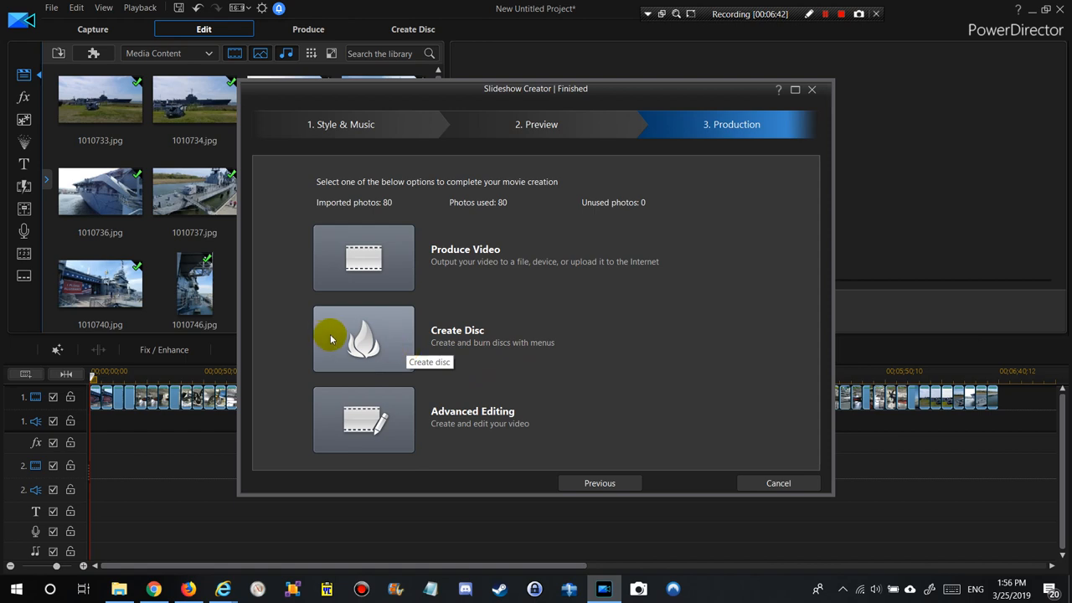
pyautogui.moveTo(458, 423)
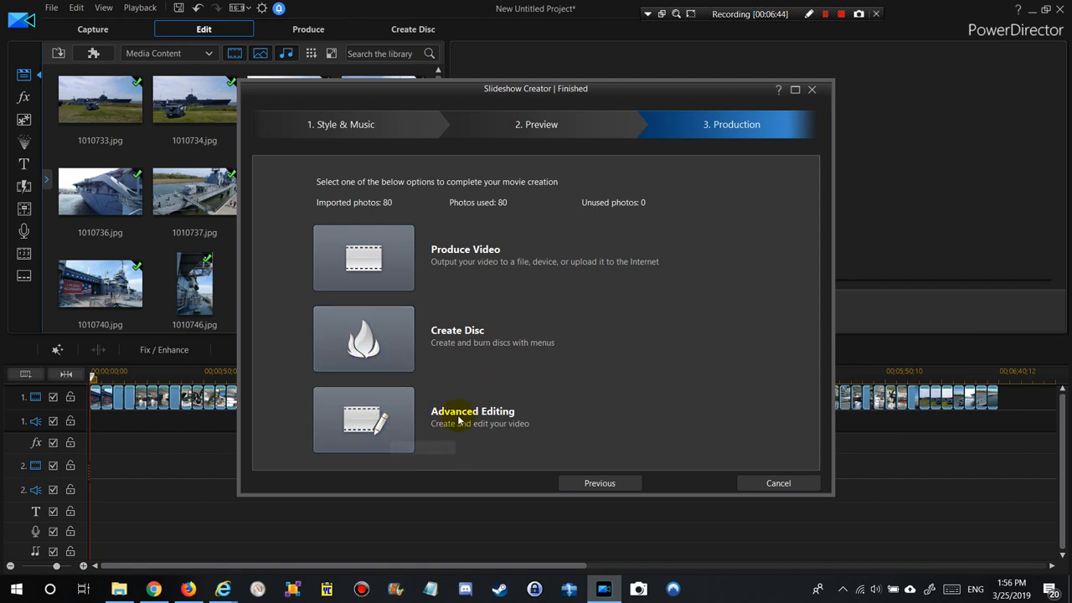
pyautogui.moveTo(377, 417)
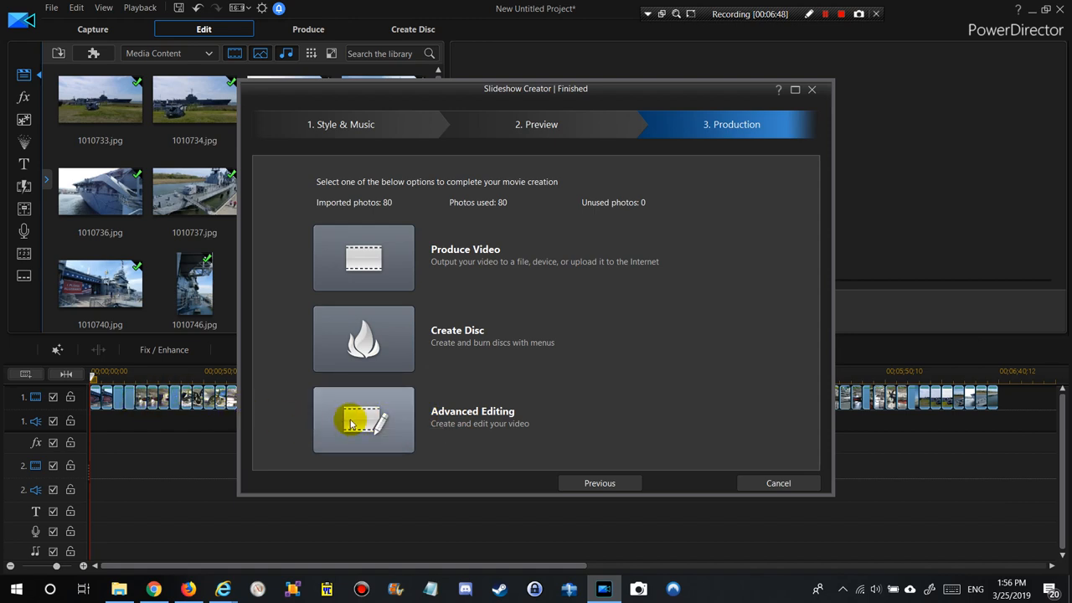
pyautogui.moveTo(367, 423)
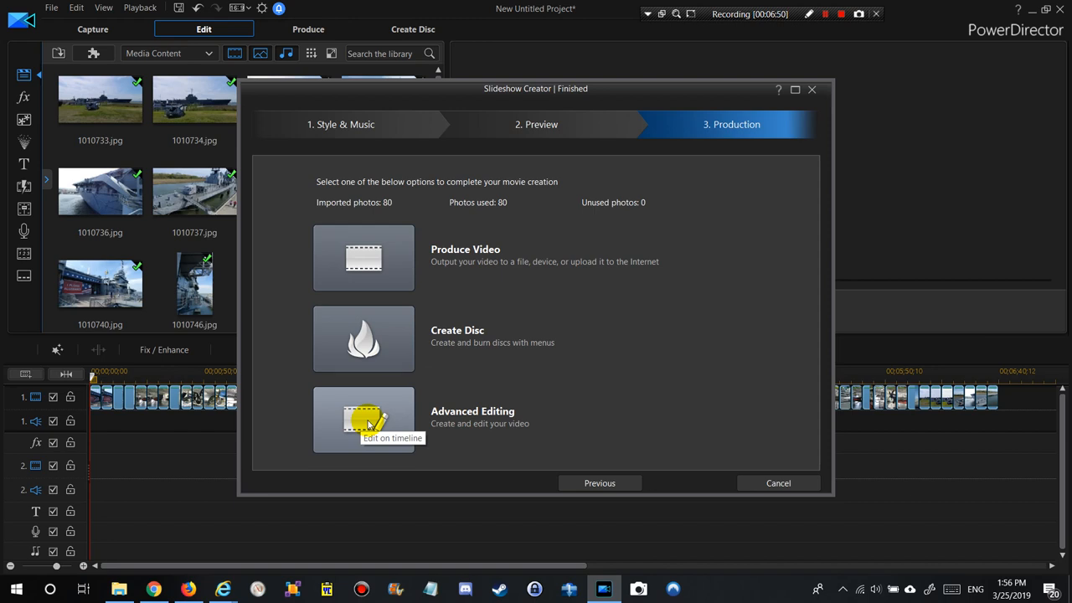
# Choose Advanced Editing and accept replacing the selected timeline clips with the slideshow.
pyautogui.click(364, 419)
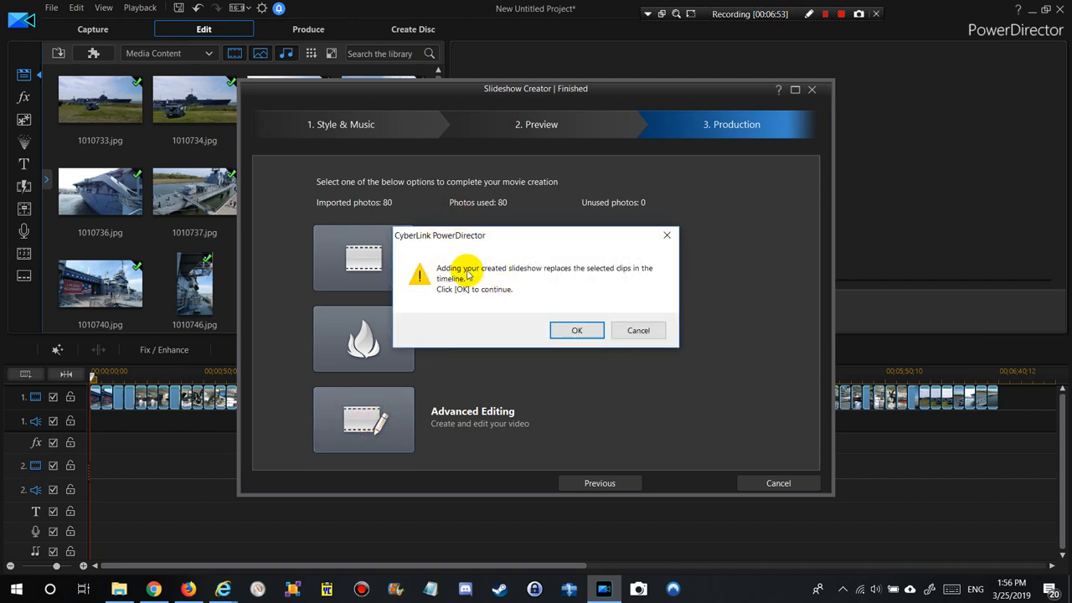
pyautogui.moveTo(548, 274)
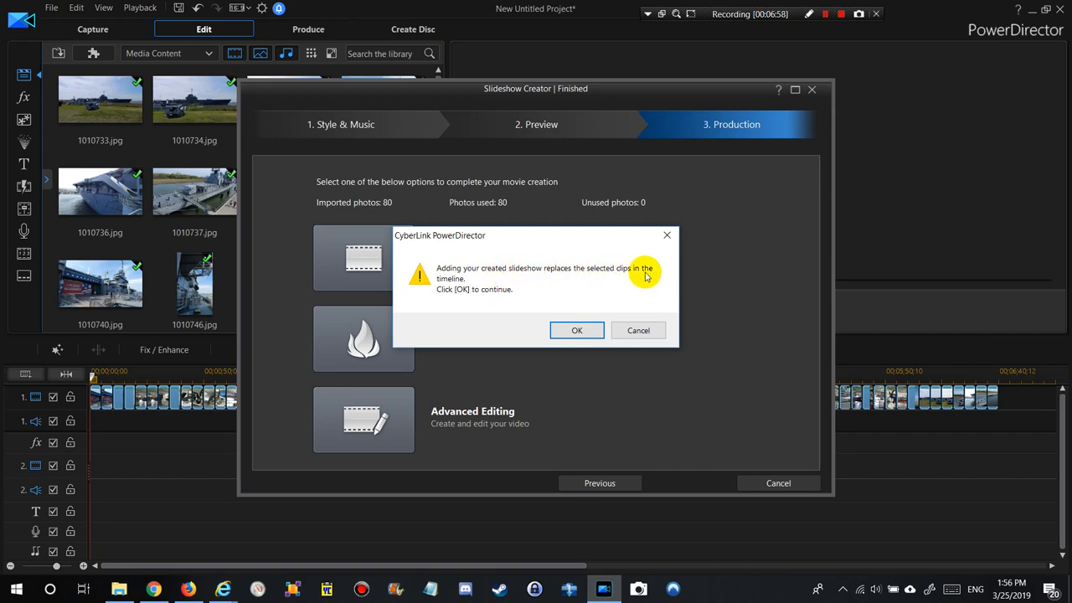
pyautogui.click(577, 330)
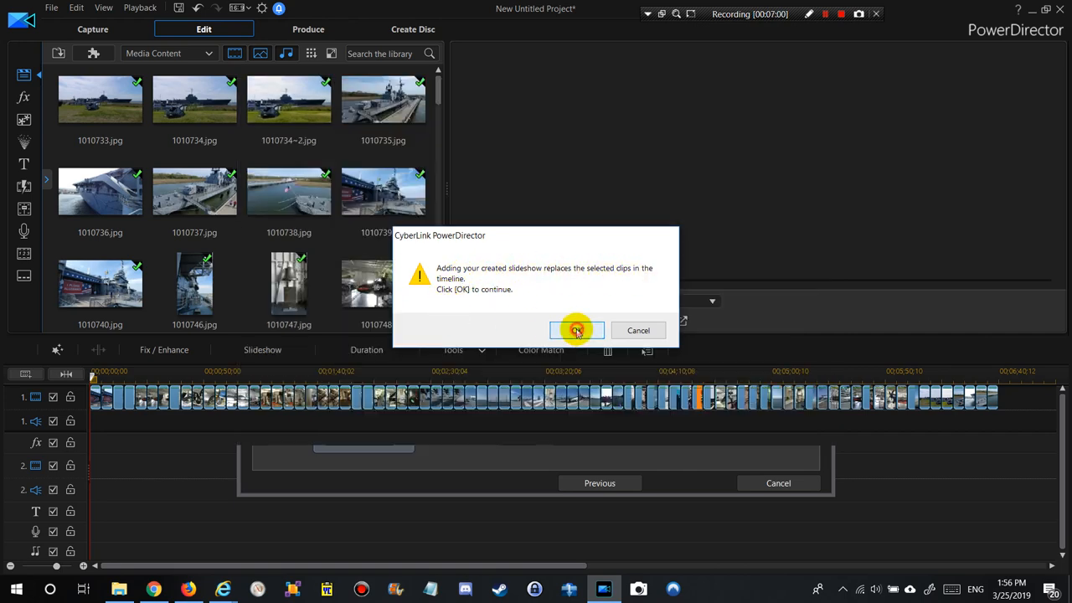
# Select the single 4:41 slideshow clip on track 1, then play and pause it.
pyautogui.click(577, 330)
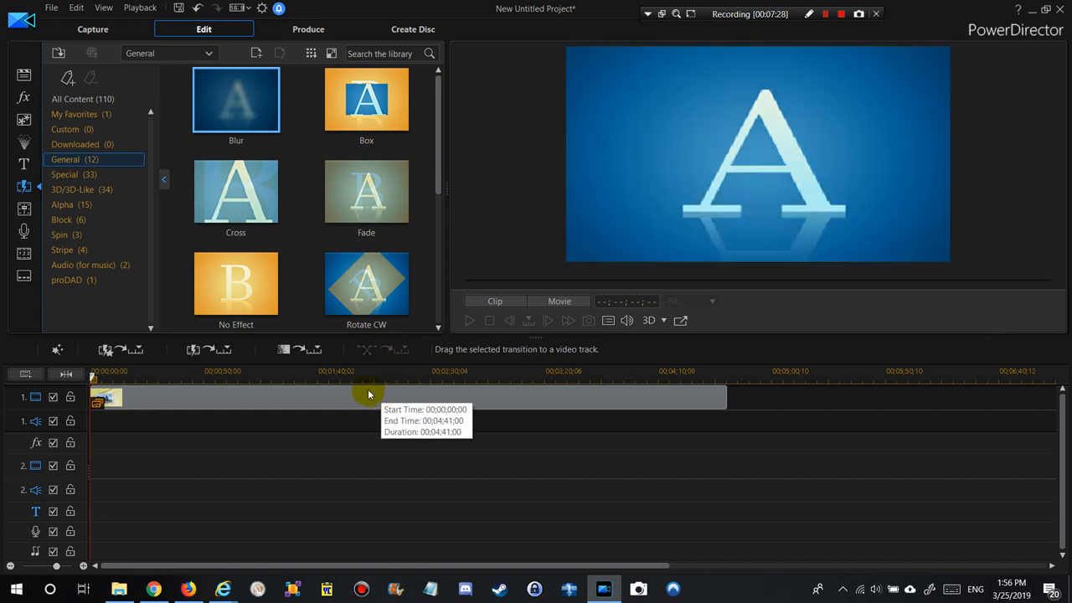
pyautogui.click(105, 395)
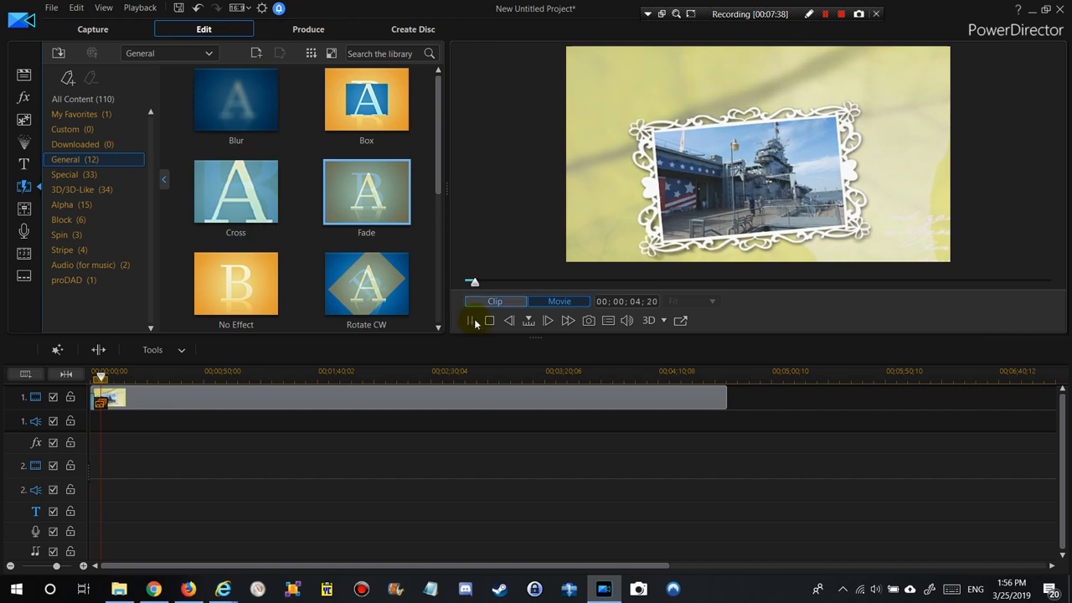
pyautogui.click(471, 320)
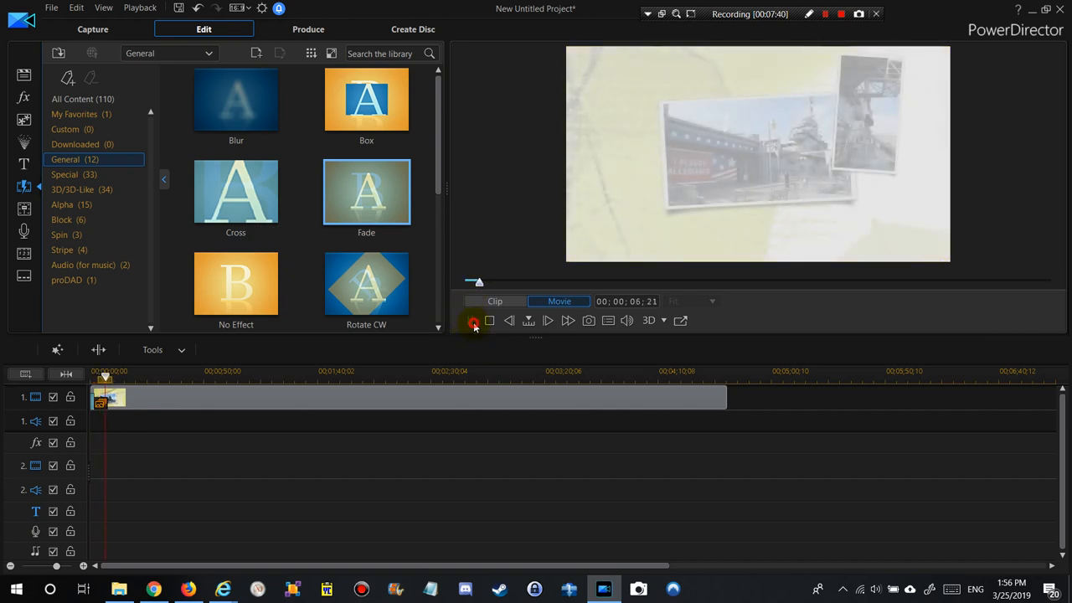
pyautogui.click(471, 321)
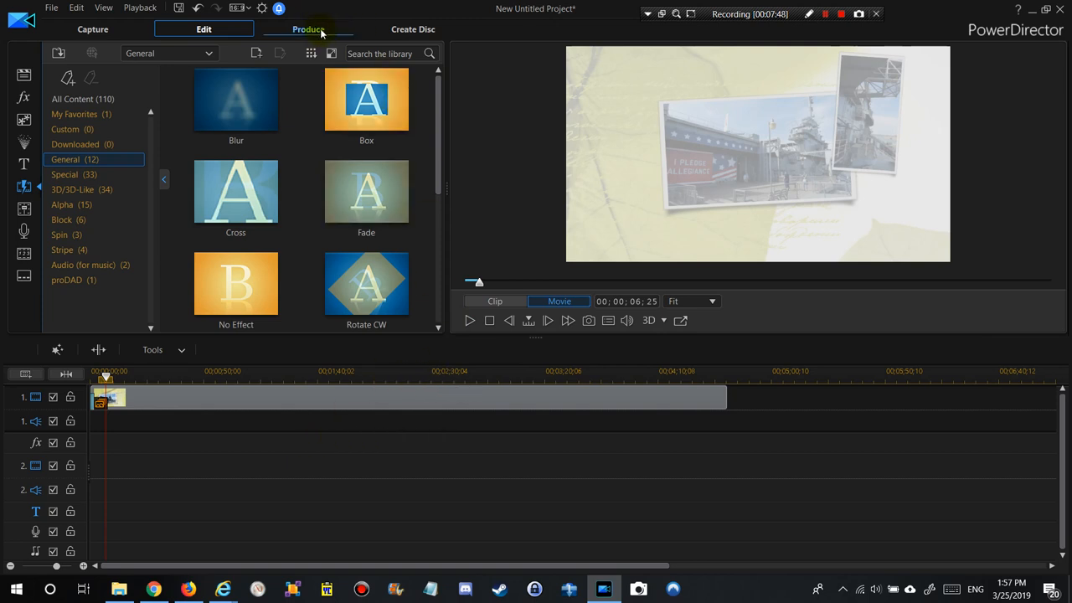
pyautogui.moveTo(319, 31)
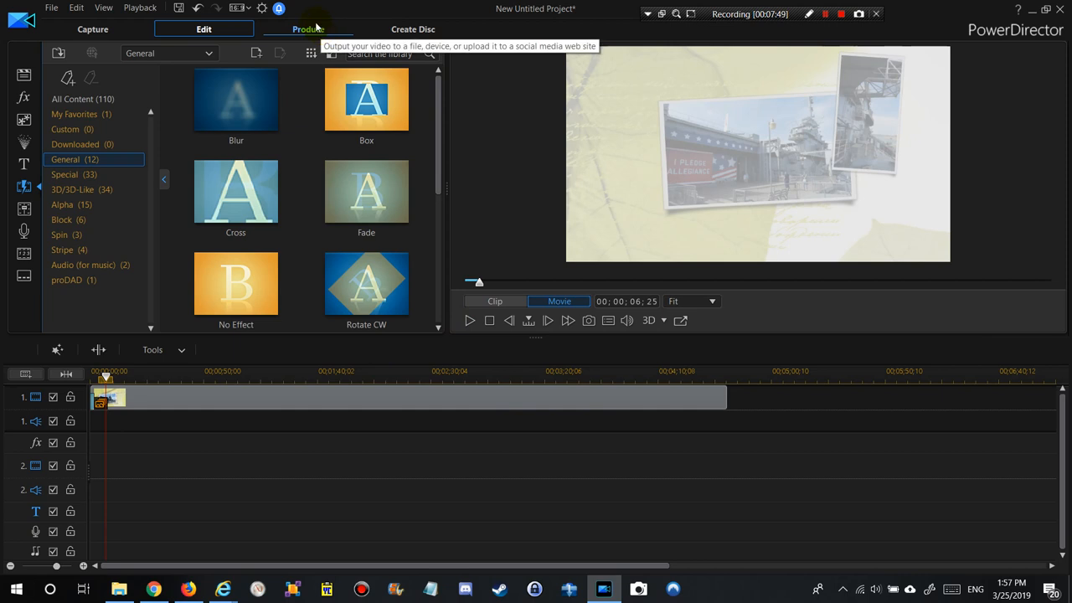
pyautogui.moveTo(380, 25)
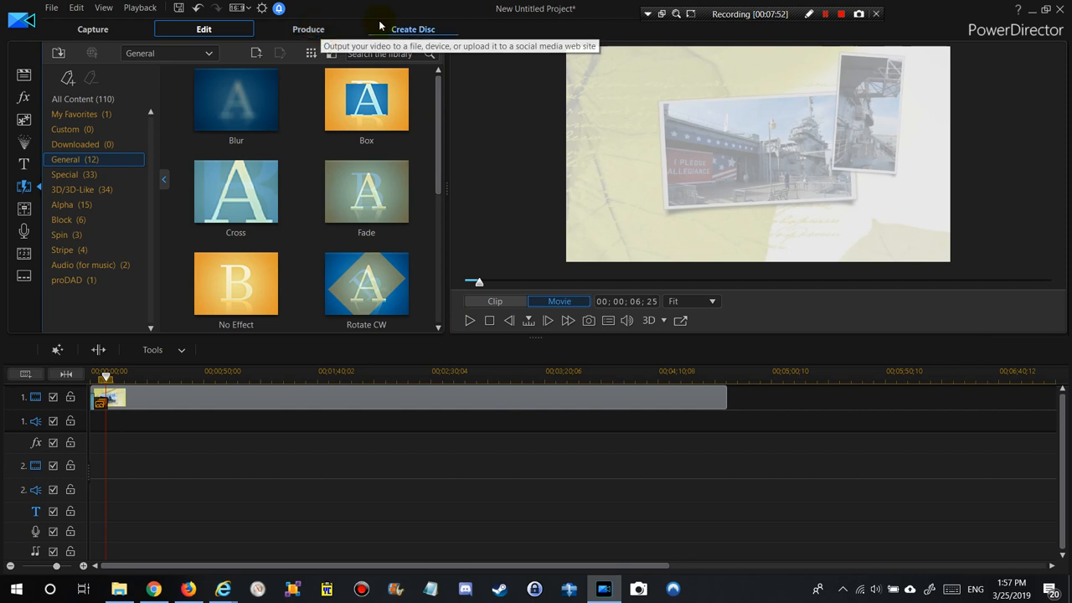
pyautogui.moveTo(420, 29)
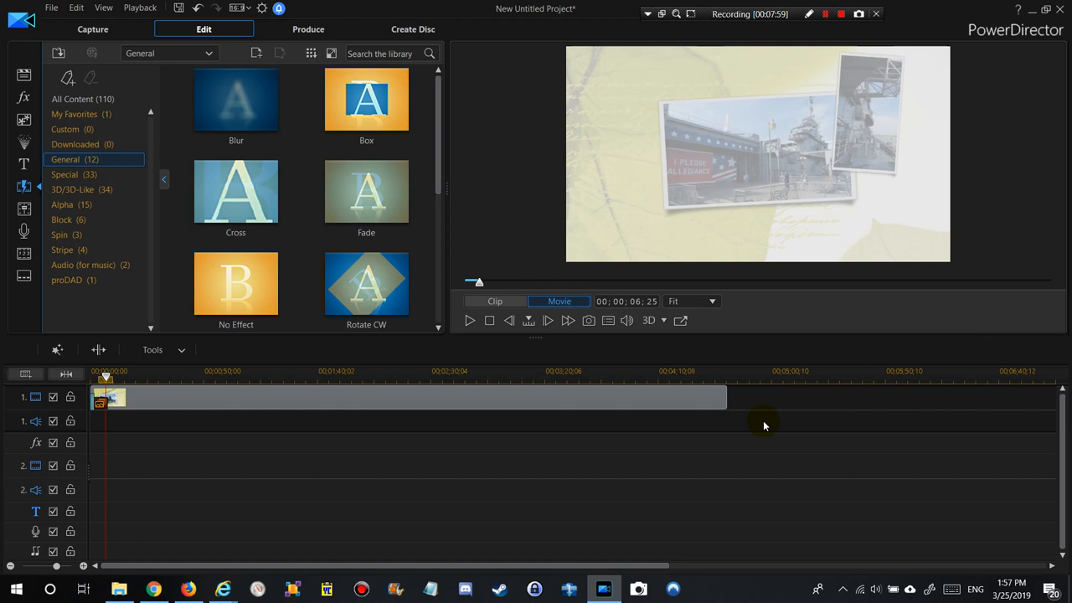
pyautogui.moveTo(1026, 129)
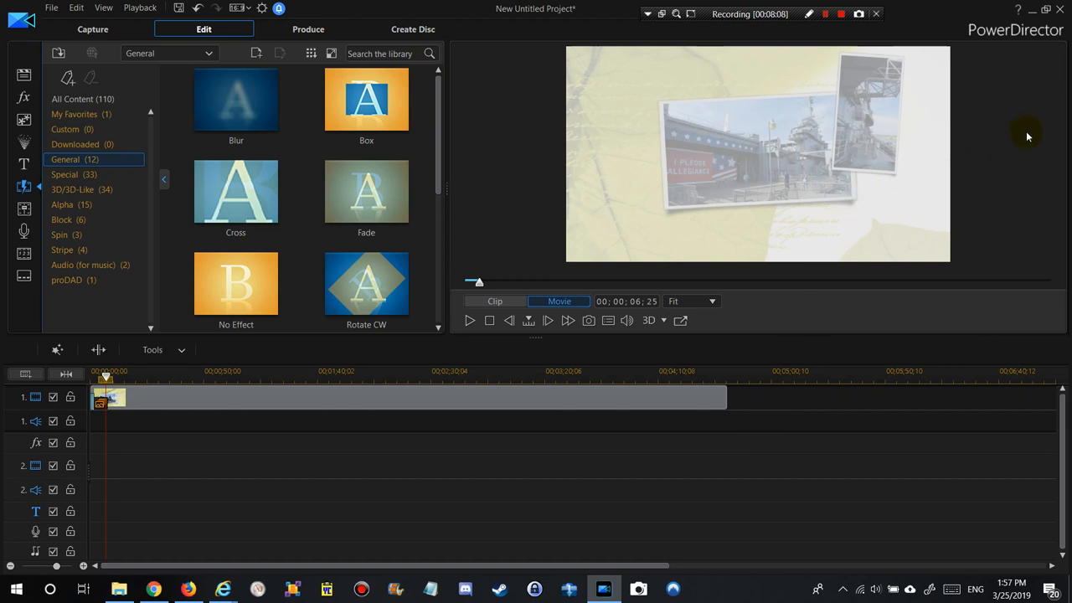
pyautogui.moveTo(1050, 100)
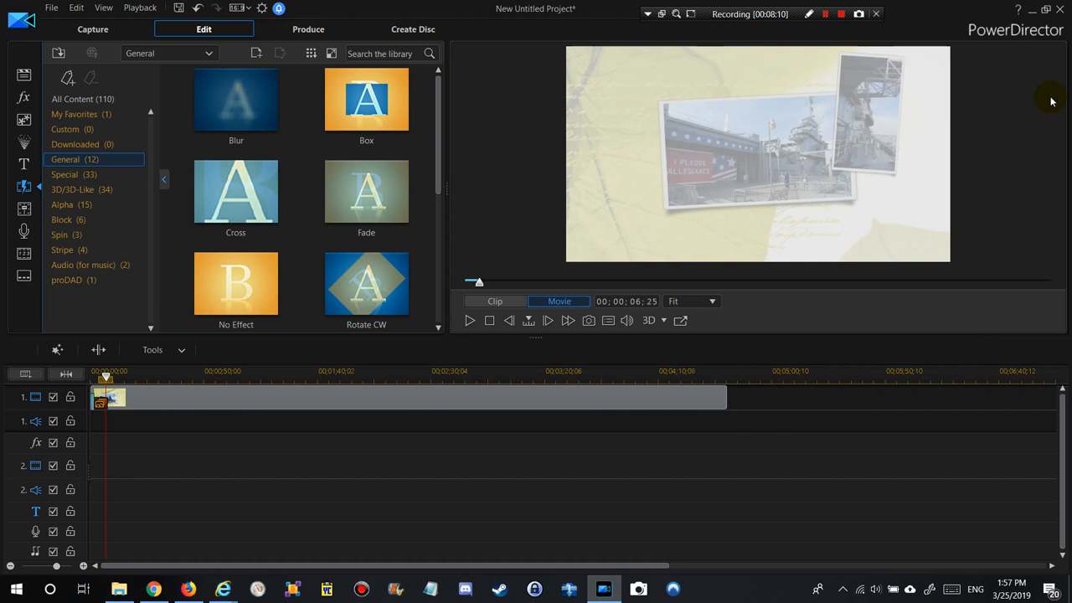
pyautogui.moveTo(1024, 131)
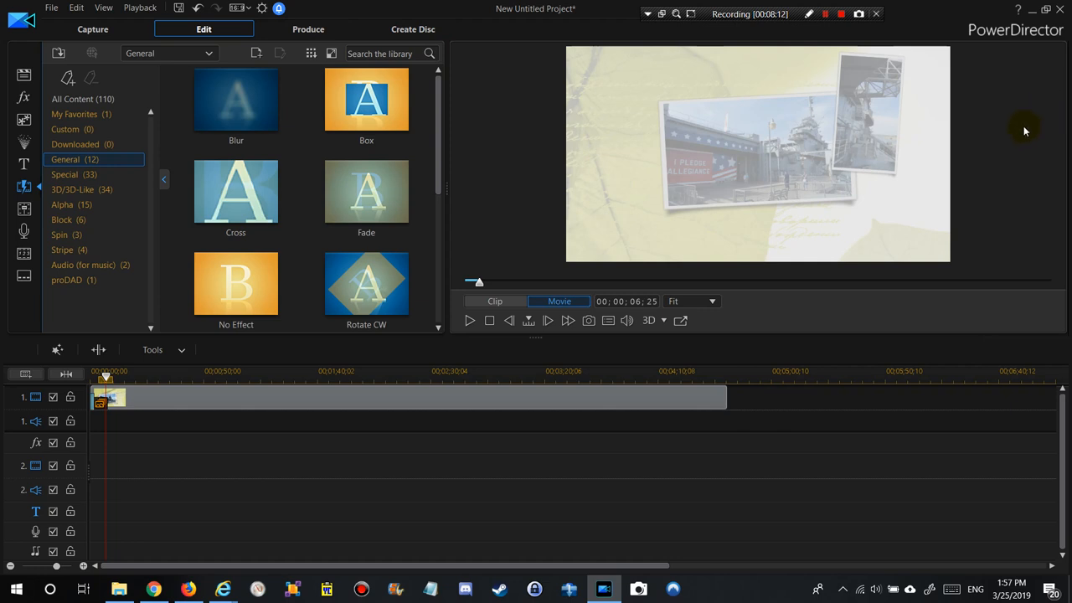